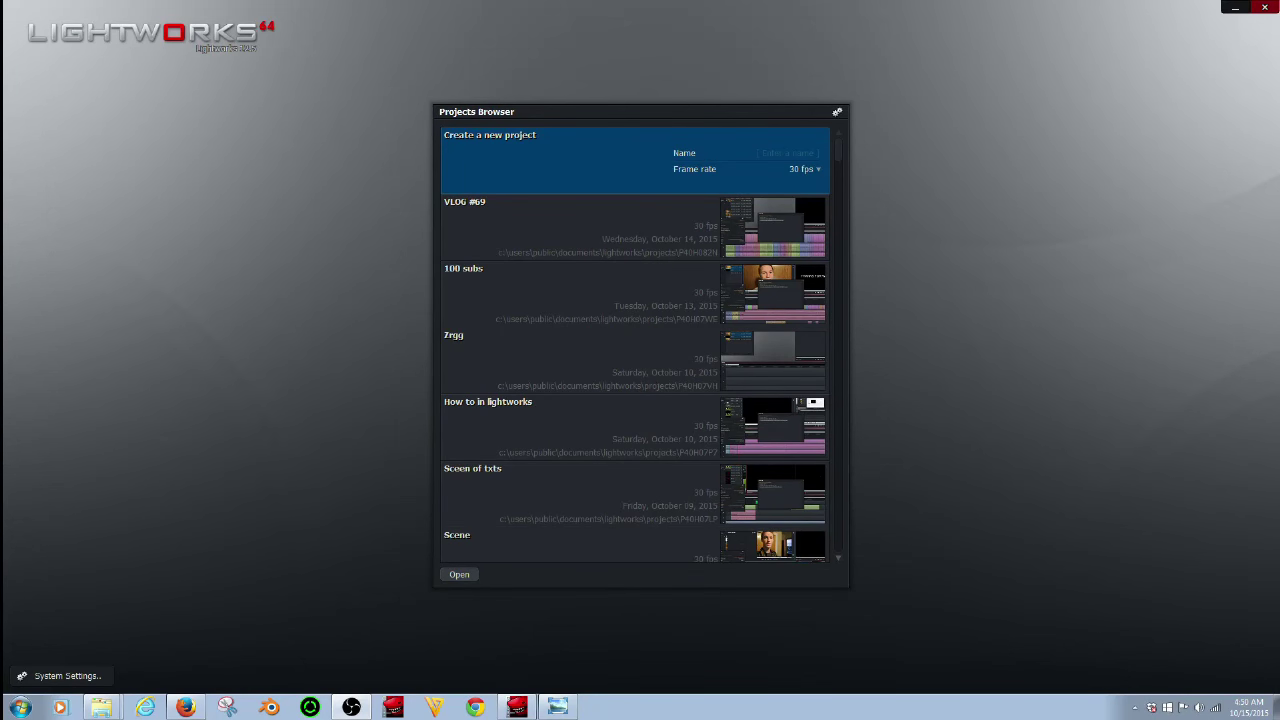
Step: Create a 30 fps project named 'blap'
{"action": "left_click", "coordinate": [790, 153]}
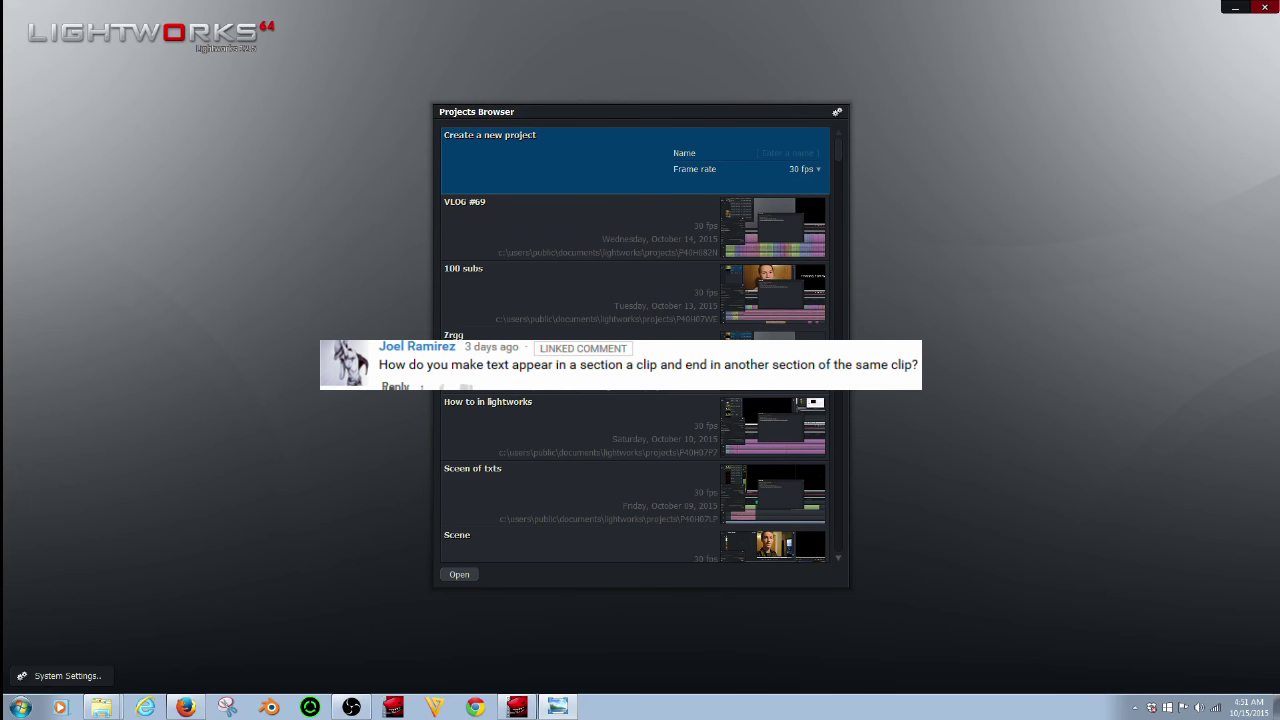
{"action": "left_click", "coordinate": [788, 153]}
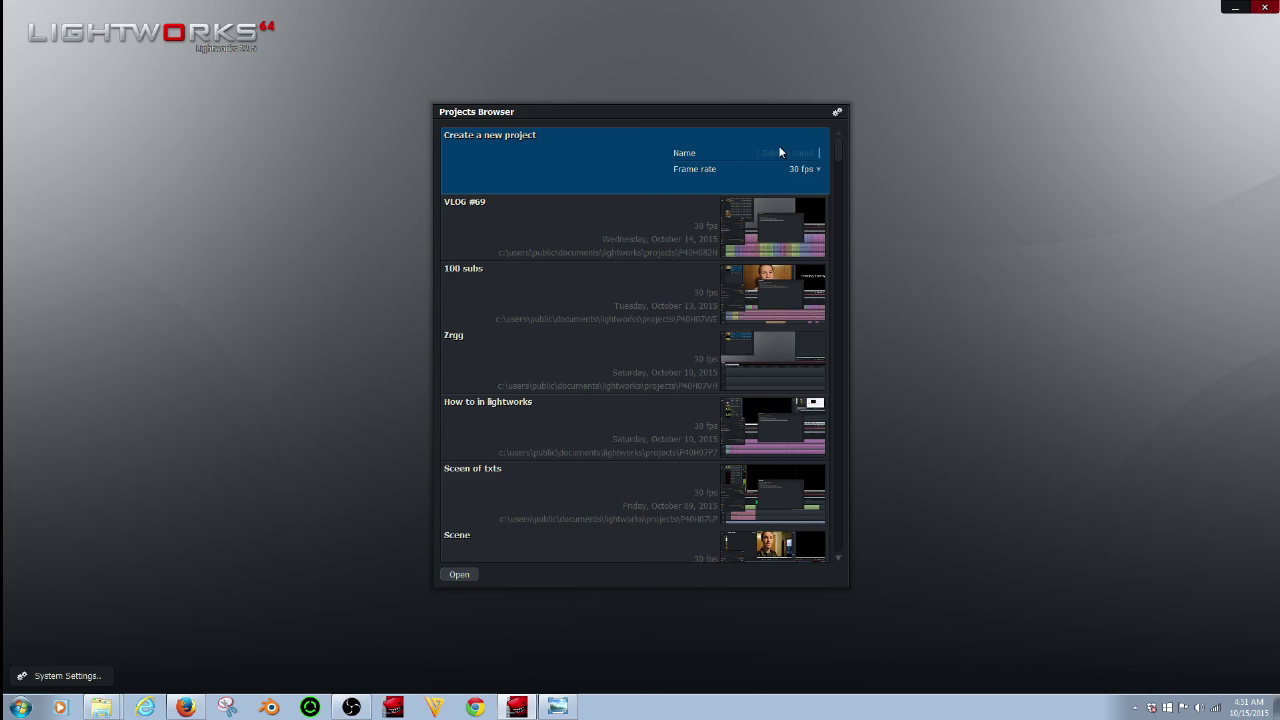
{"action": "type", "text": "blap"}
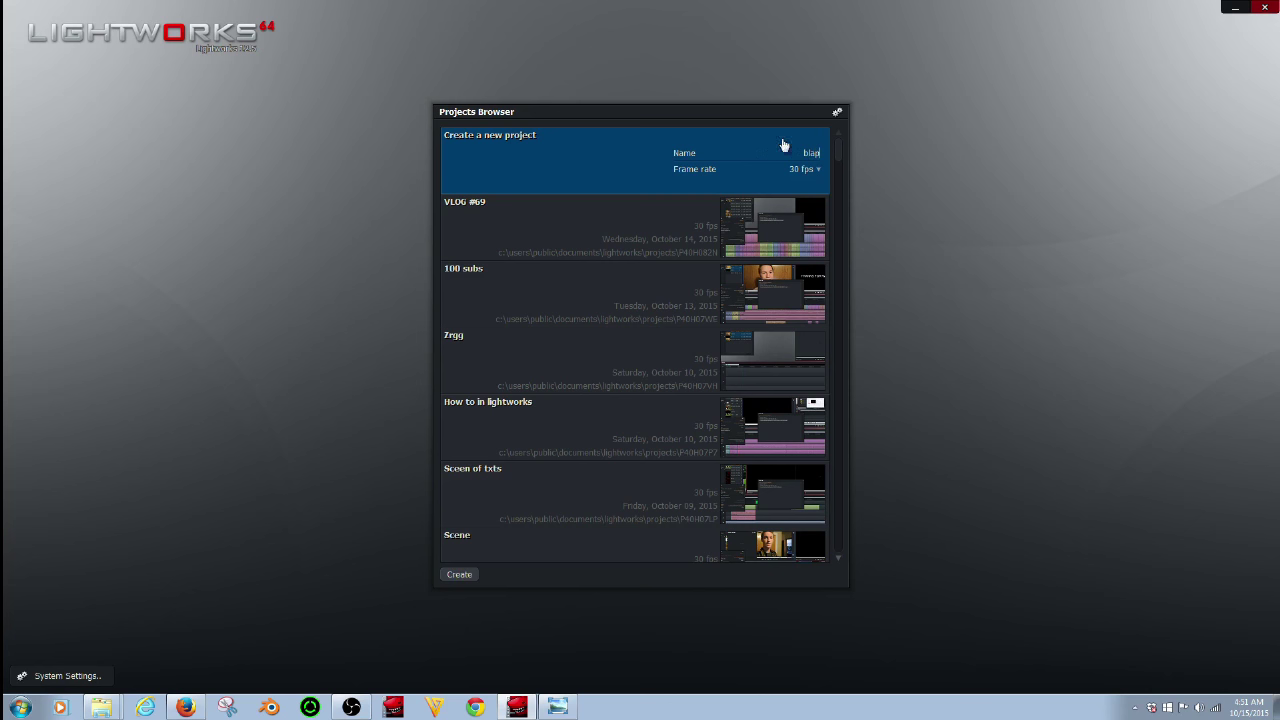
{"action": "left_click", "coordinate": [459, 574]}
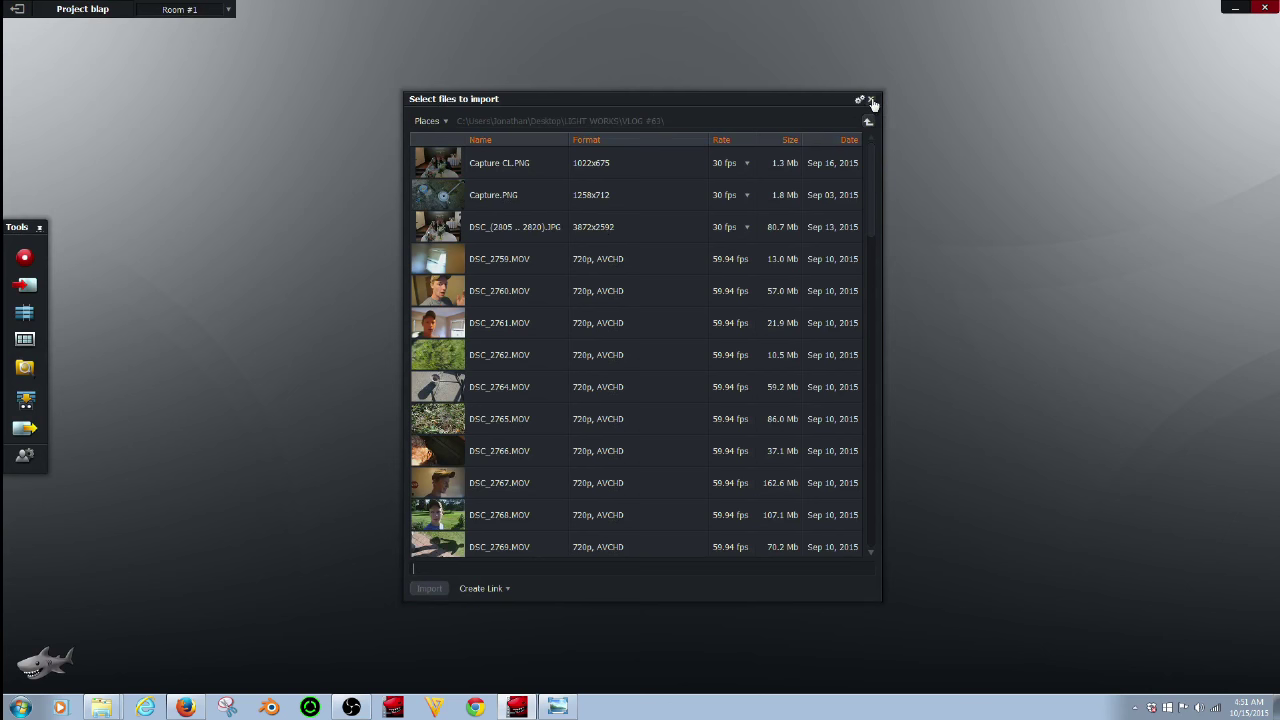
Step: Close the Select files to import window without importing anything
{"action": "left_click", "coordinate": [872, 99]}
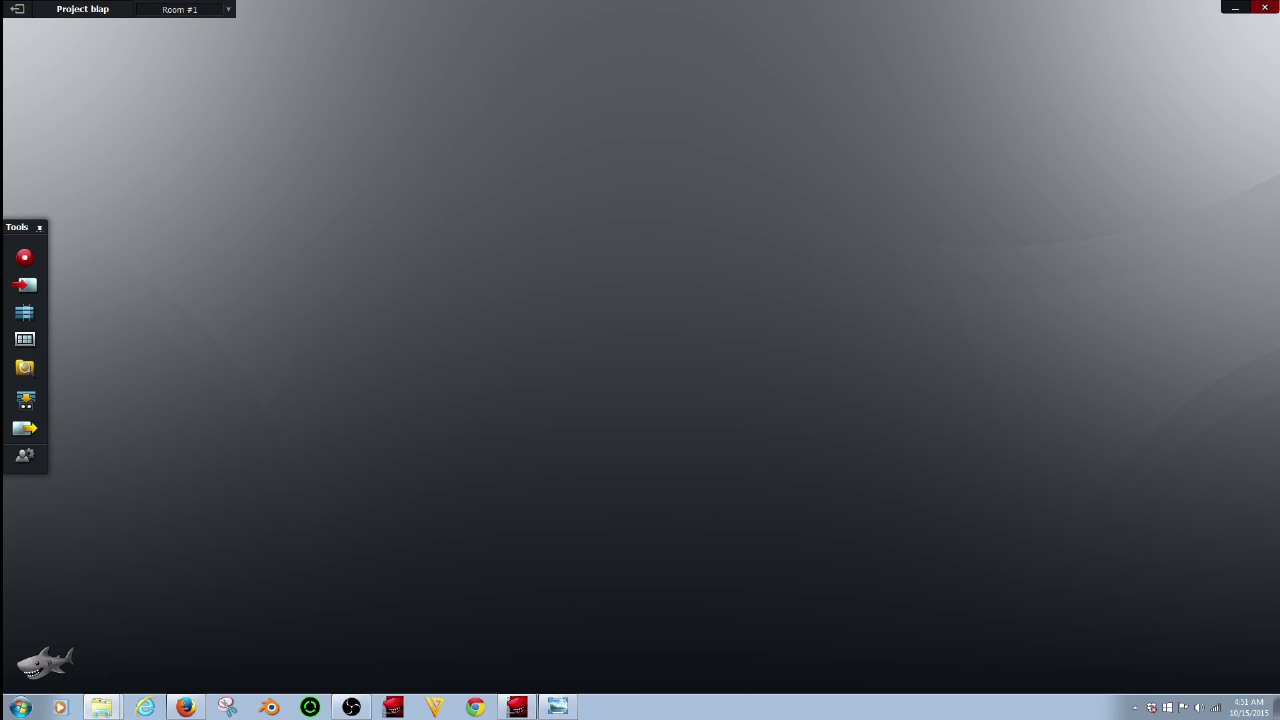
{"action": "mouse_move", "coordinate": [191, 119]}
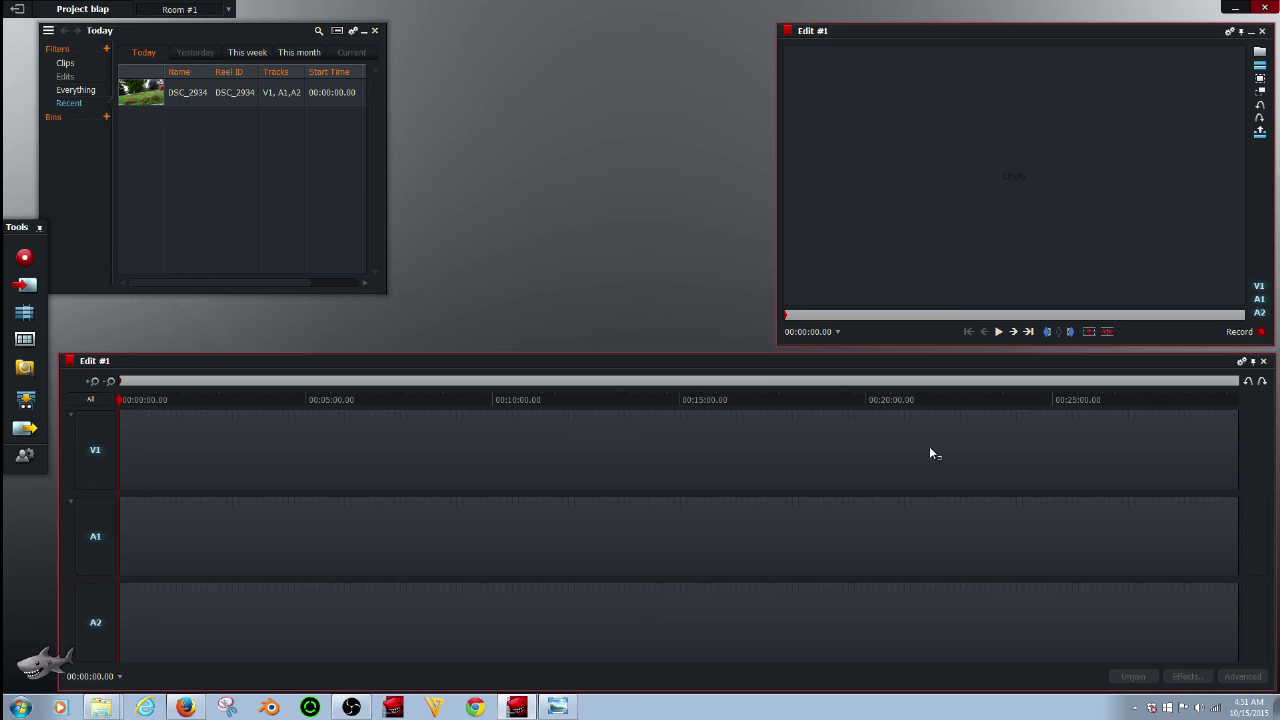
Step: Open DSC_2934, play it, and mark a section on its scrub bar
{"action": "double_click", "coordinate": [141, 92]}
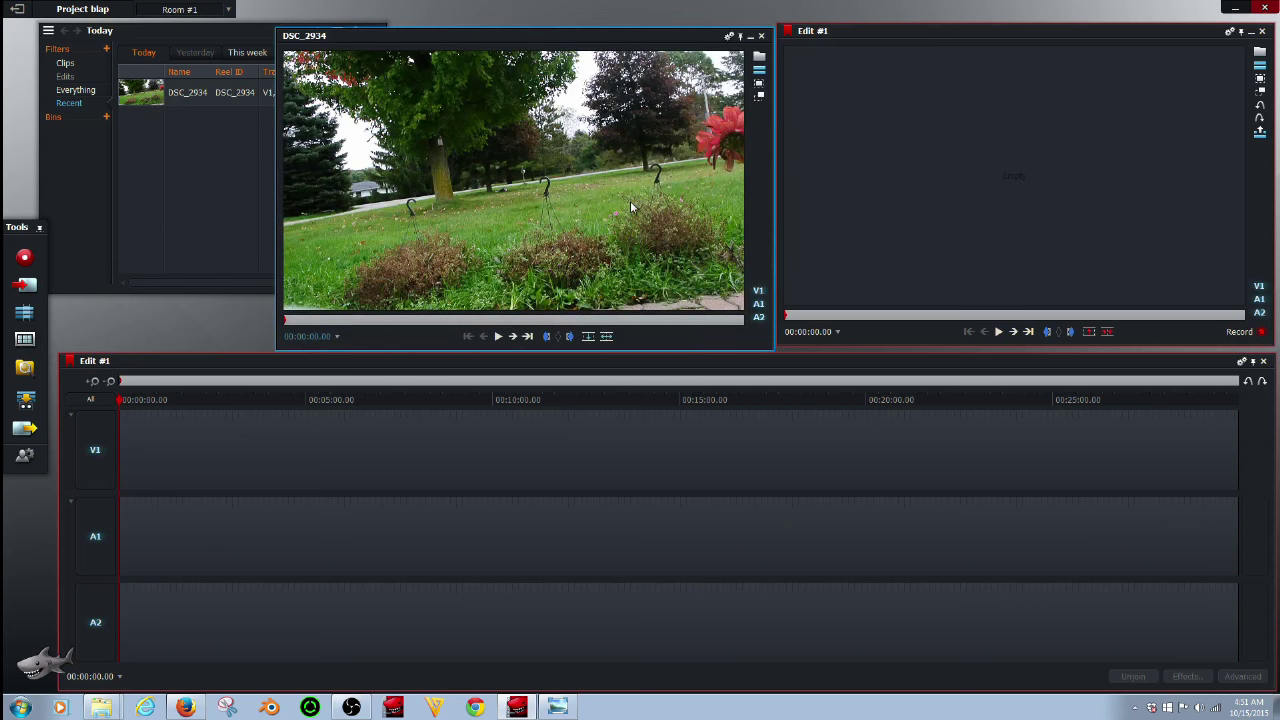
{"action": "left_click", "coordinate": [498, 336]}
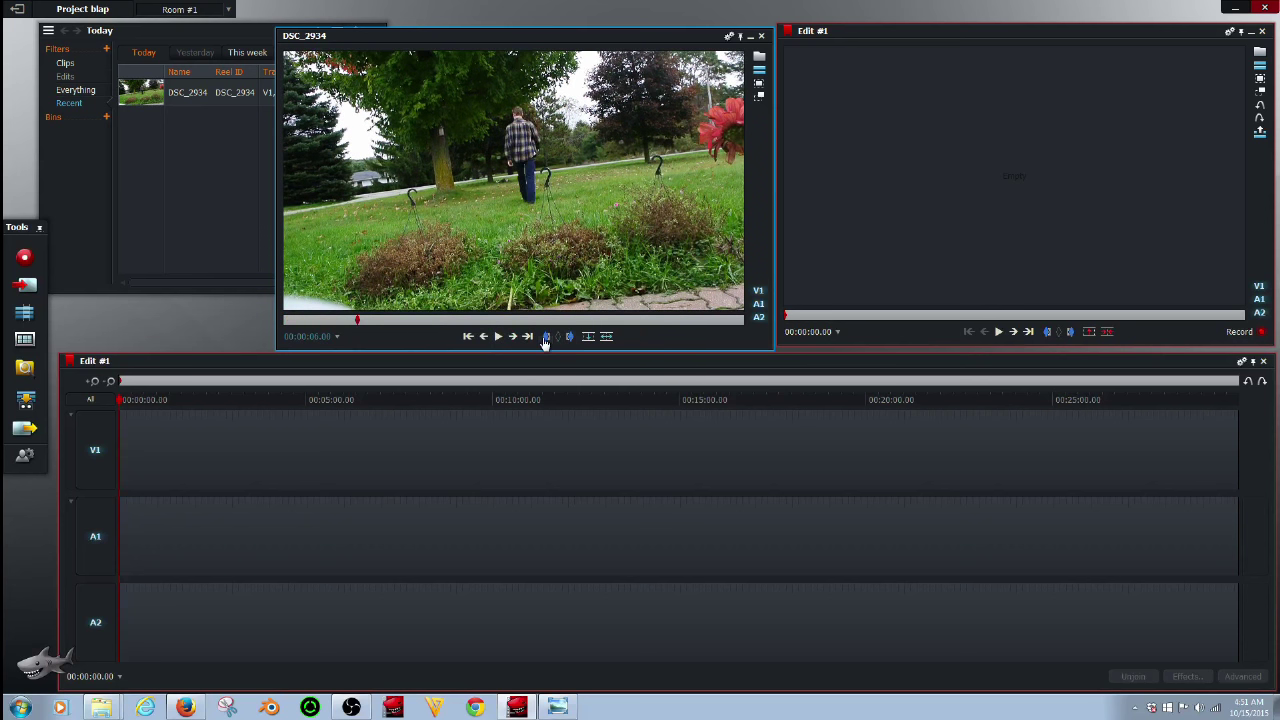
{"action": "left_click_drag", "start_coordinate": [358, 319], "coordinate": [573, 319]}
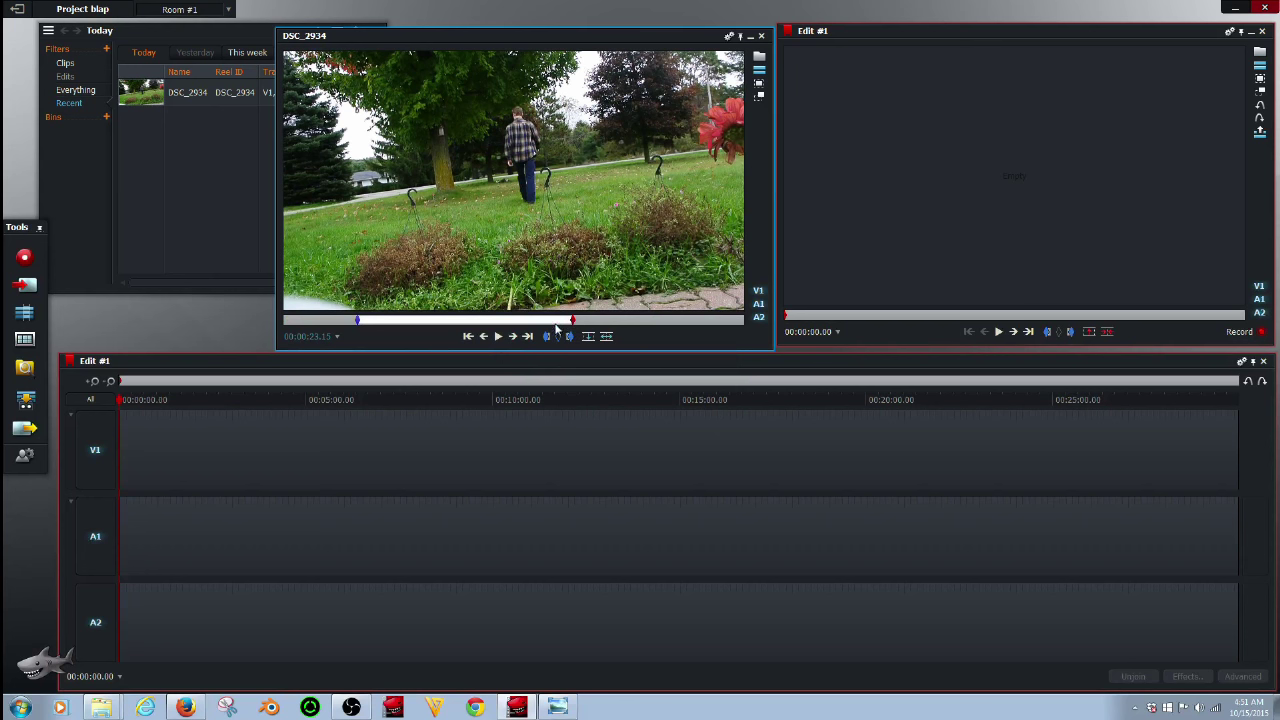
{"action": "left_click_drag", "start_coordinate": [572, 319], "coordinate": [510, 319]}
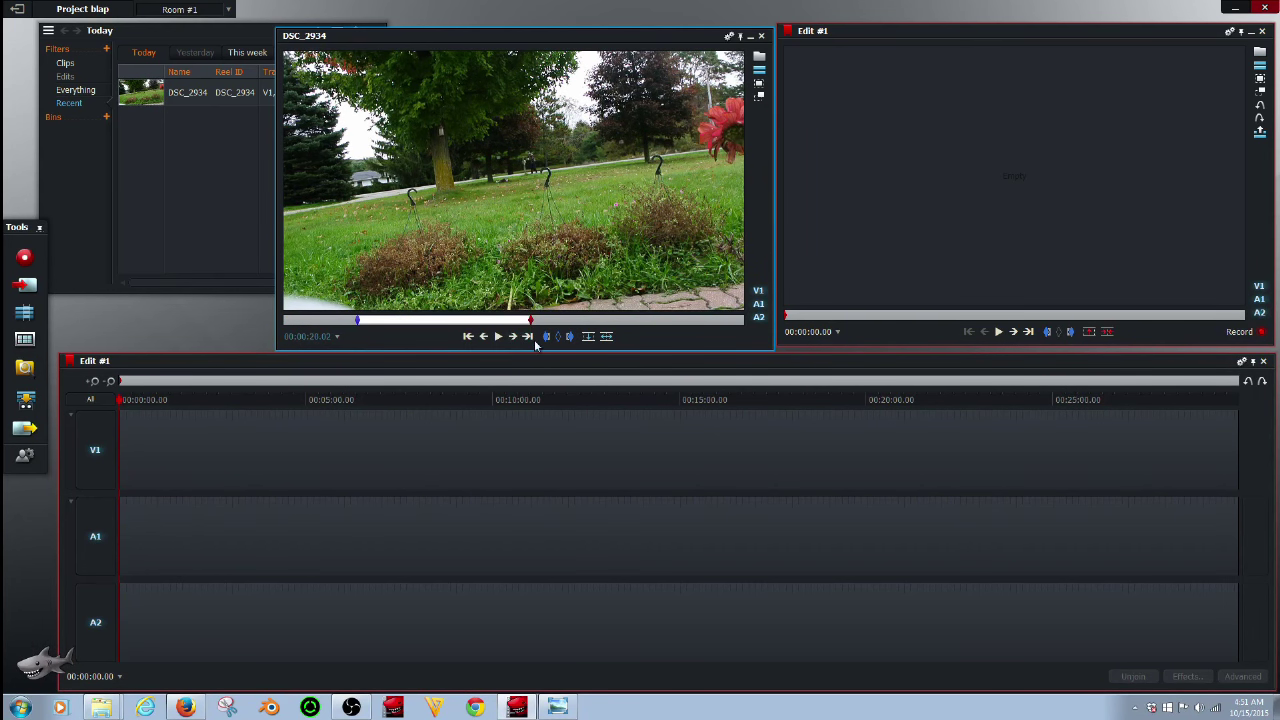
{"action": "mouse_move", "coordinate": [390, 318]}
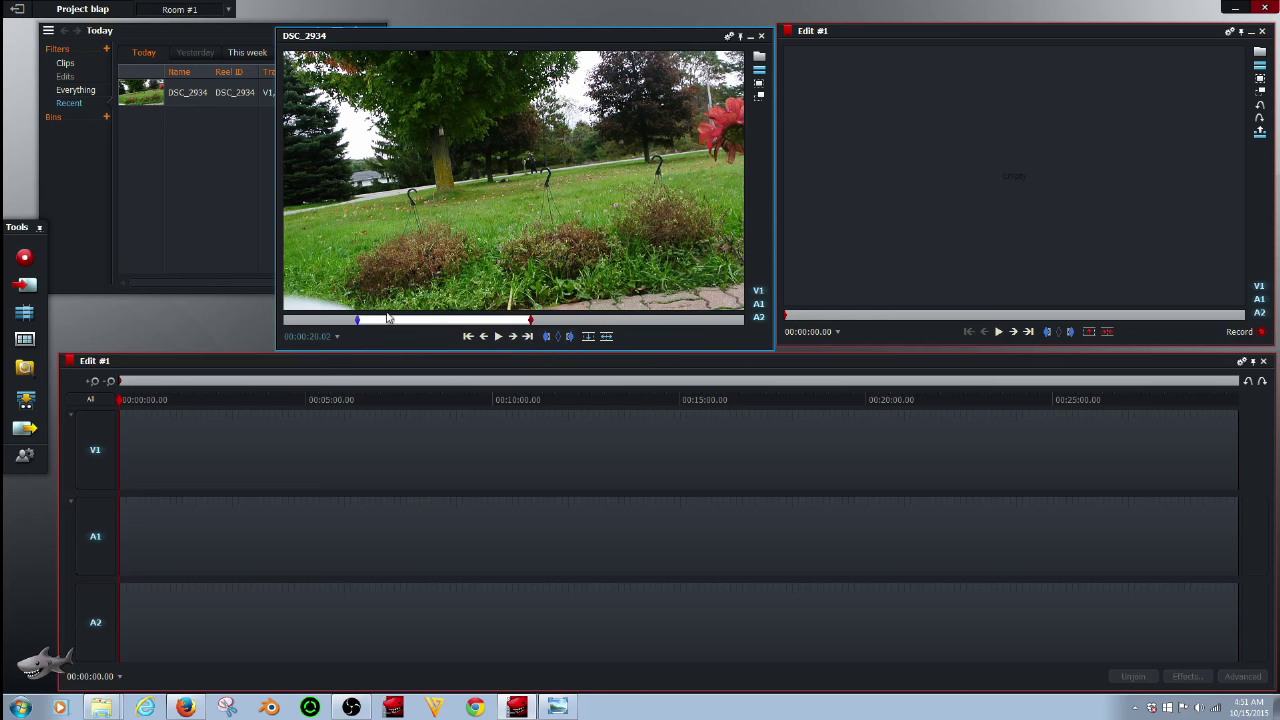
{"action": "mouse_move", "coordinate": [569, 336]}
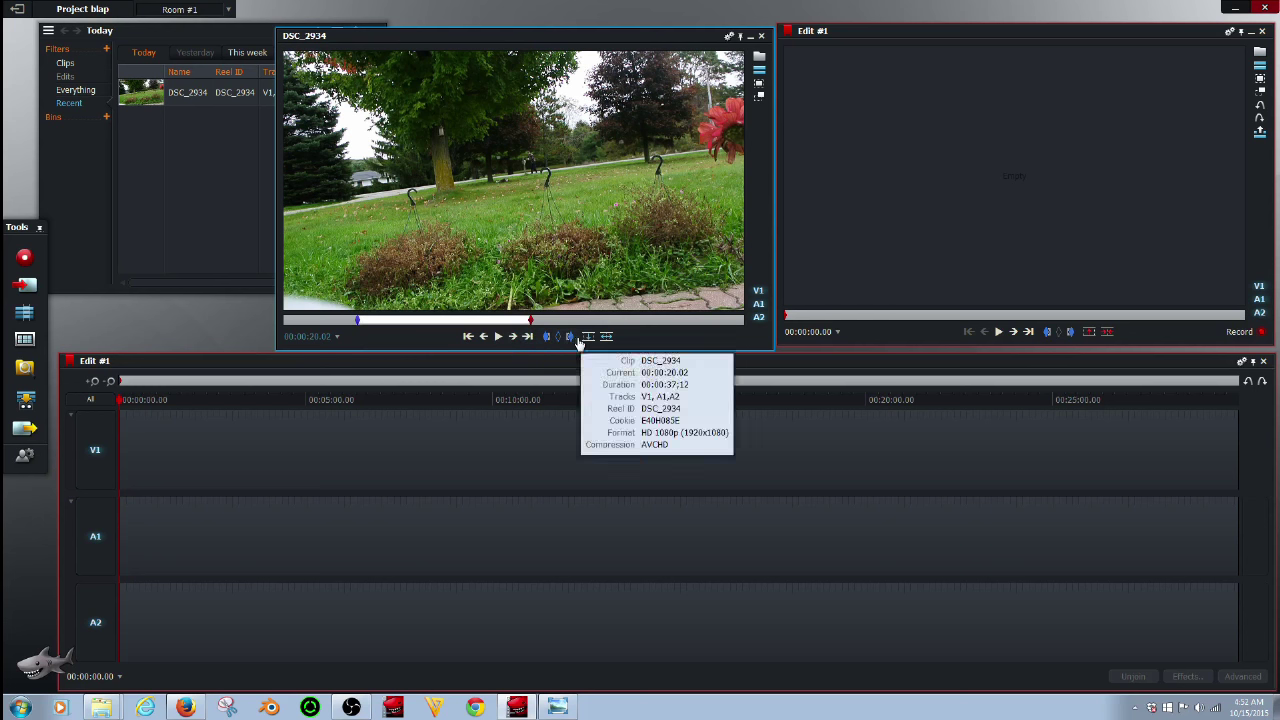
{"action": "mouse_move", "coordinate": [590, 353]}
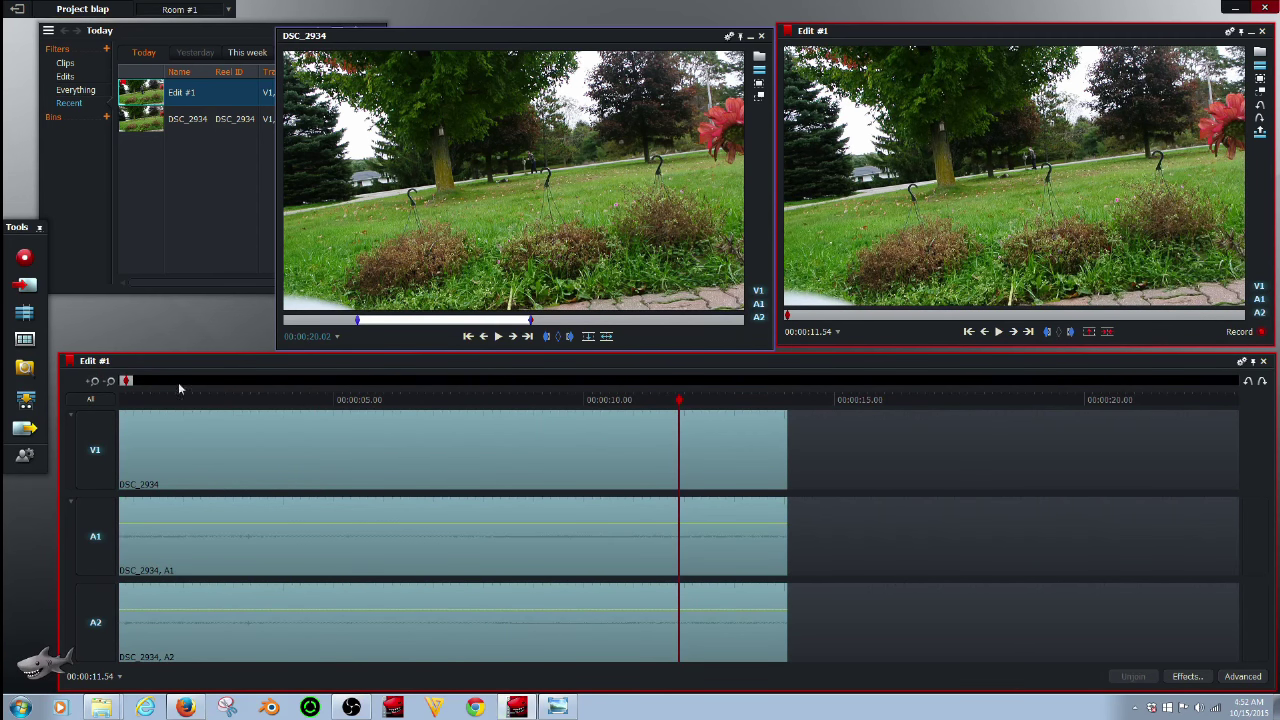
Step: Cut the timeline clip at 00:00:03.38
{"action": "left_click", "coordinate": [218, 399]}
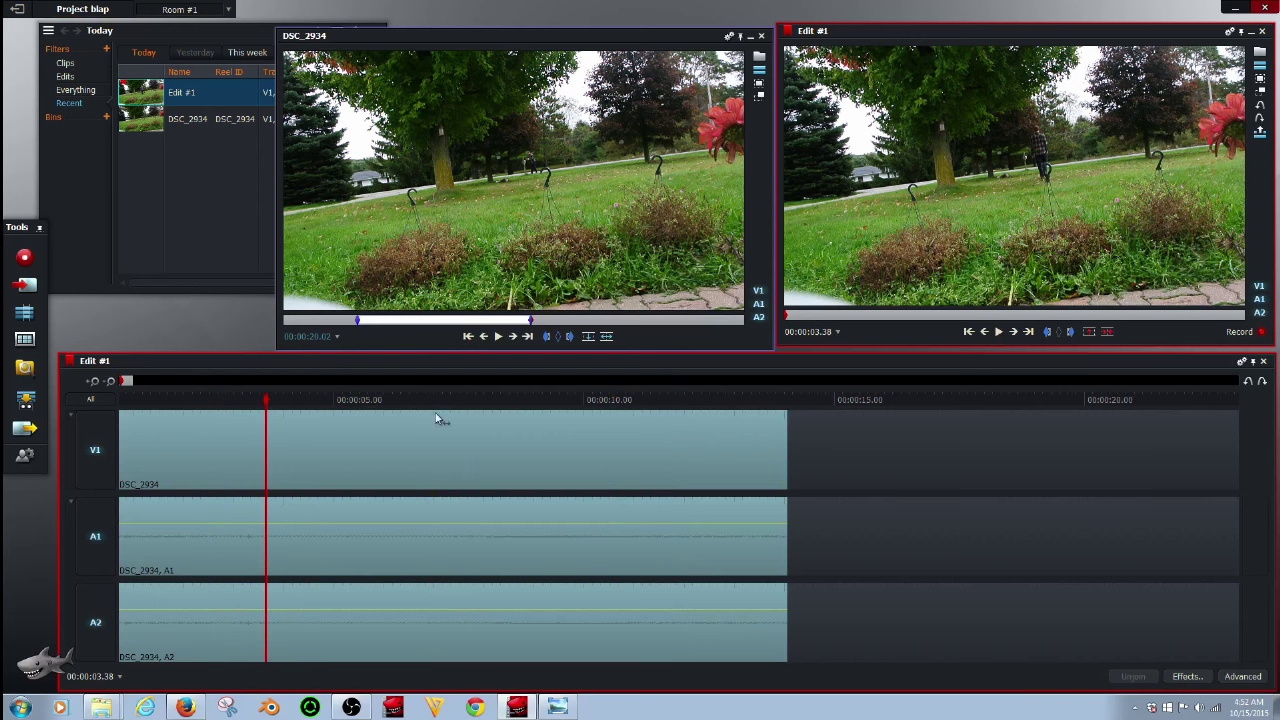
{"action": "mouse_move", "coordinate": [443, 443]}
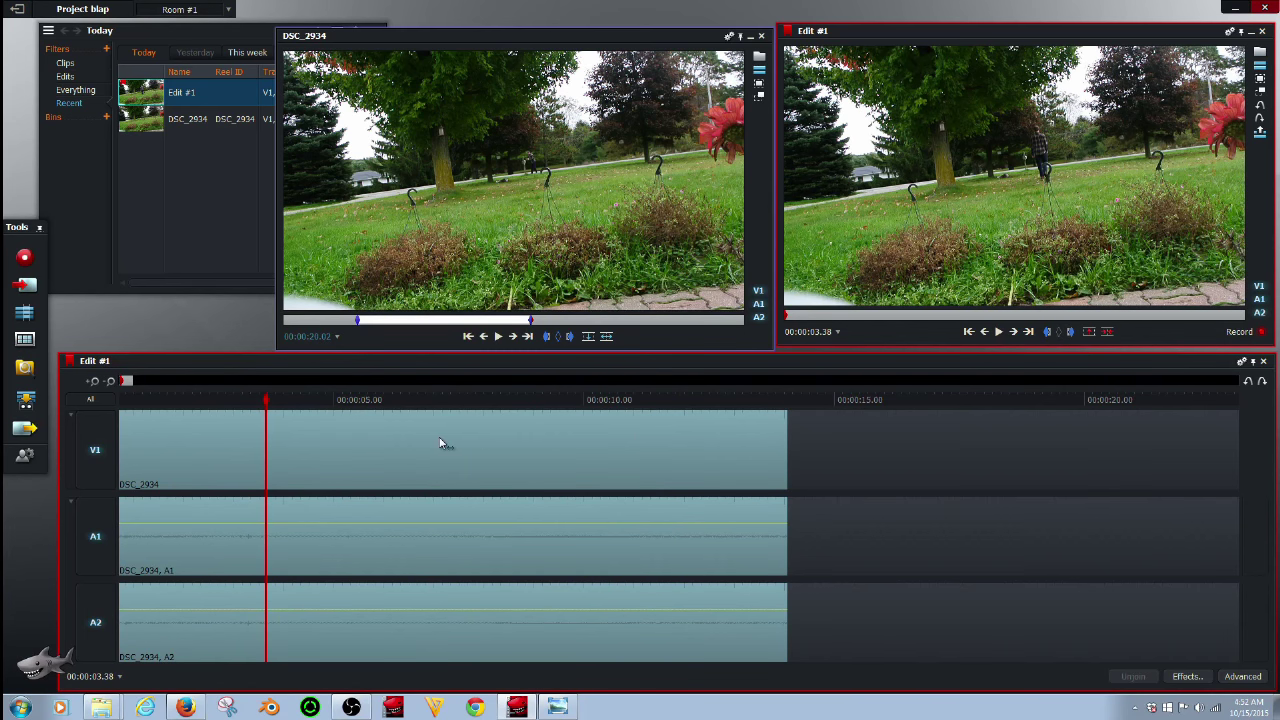
{"action": "mouse_move", "coordinate": [1068, 340]}
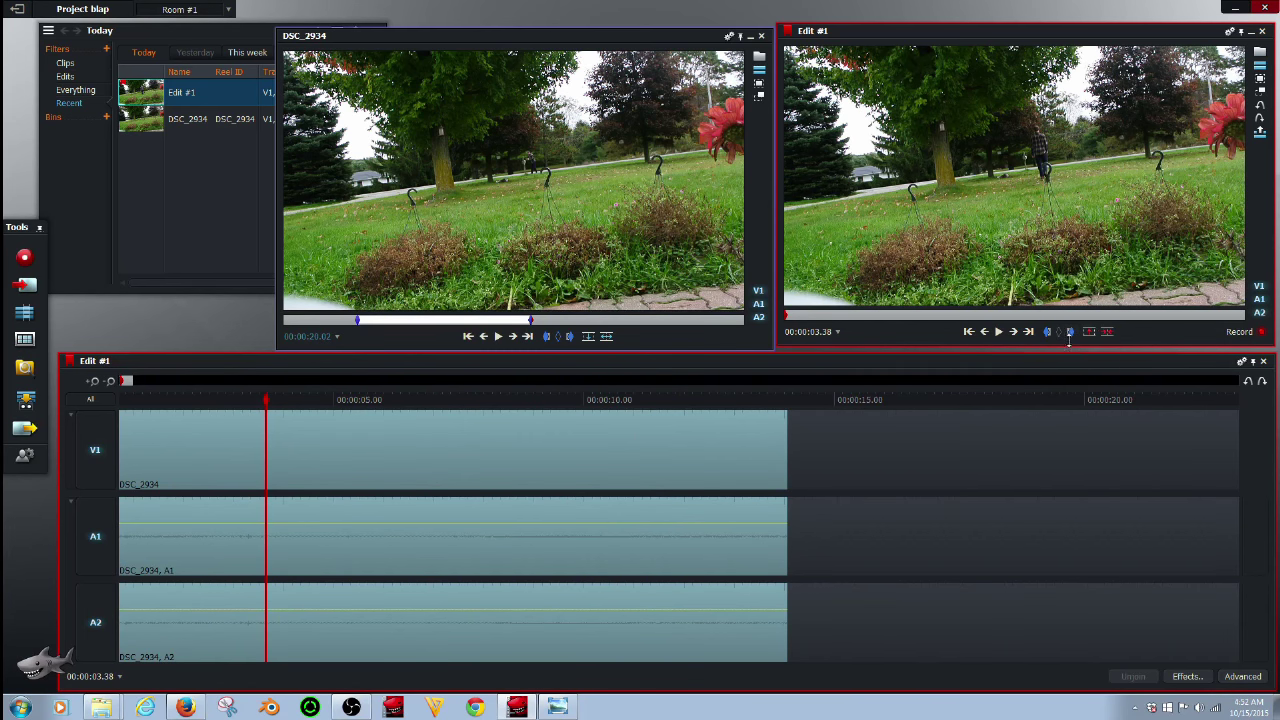
{"action": "mouse_move", "coordinate": [1047, 331]}
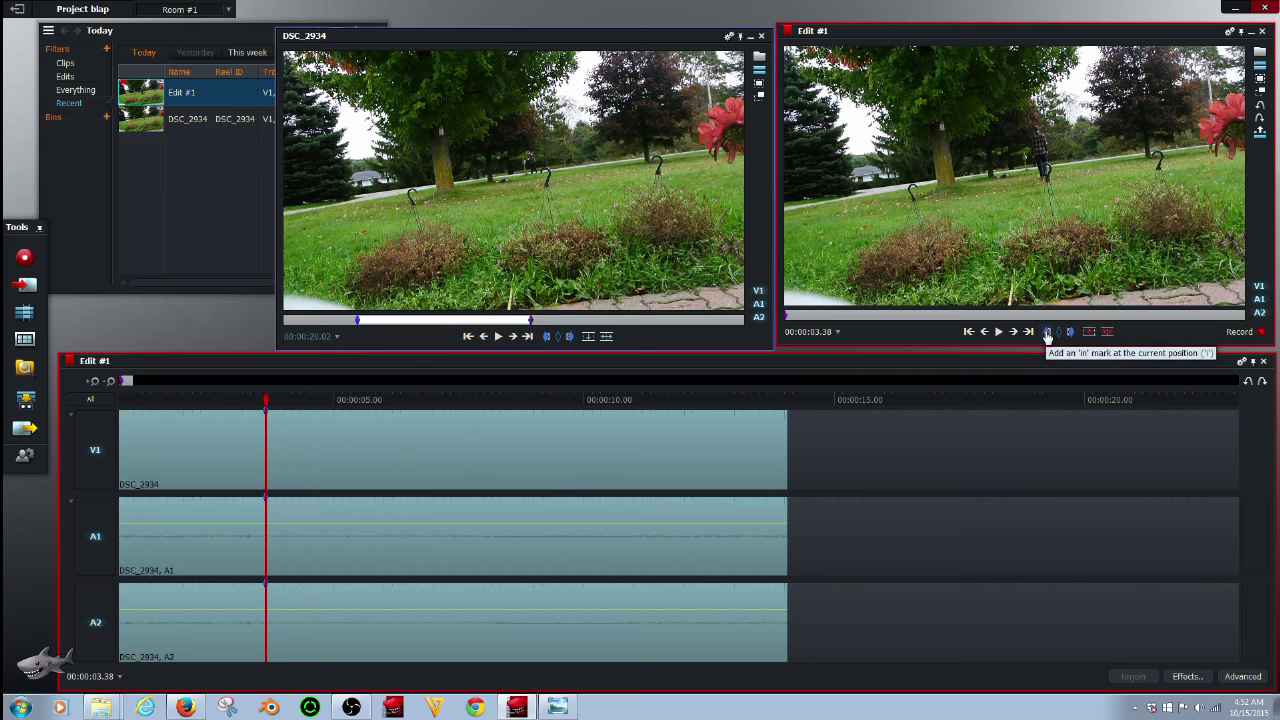
{"action": "mouse_move", "coordinate": [1090, 336]}
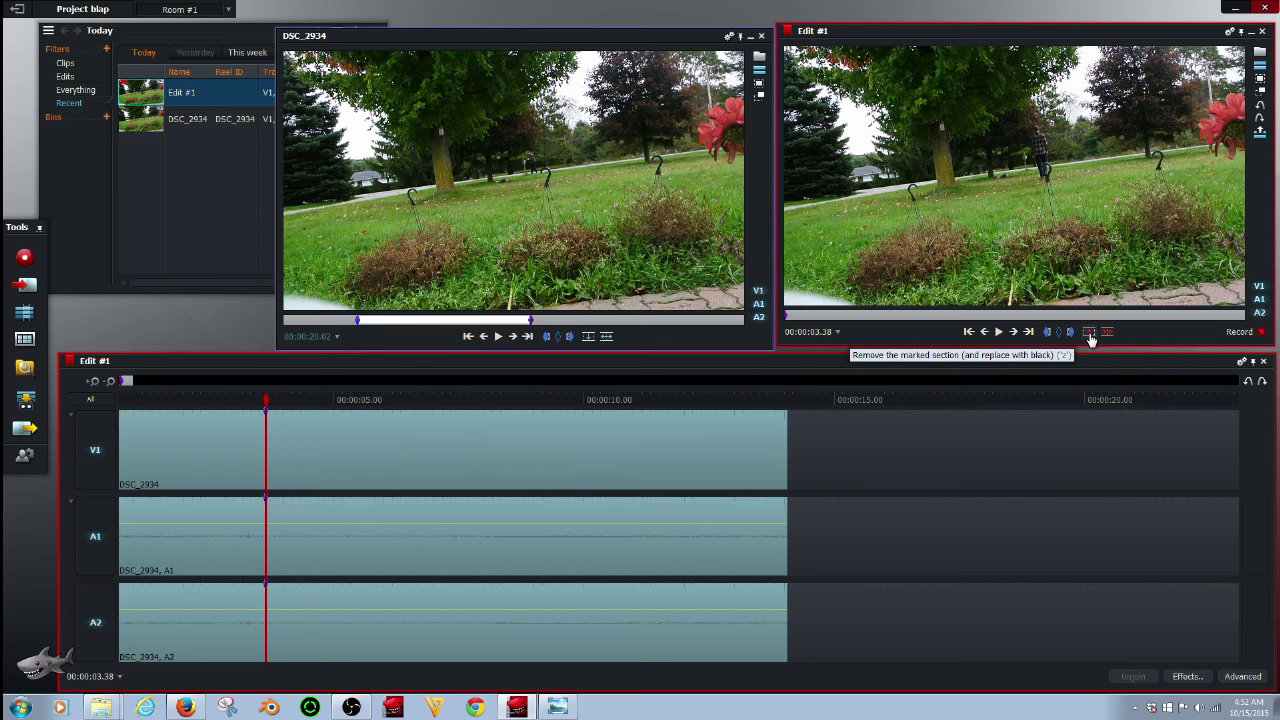
{"action": "left_click", "coordinate": [1090, 331]}
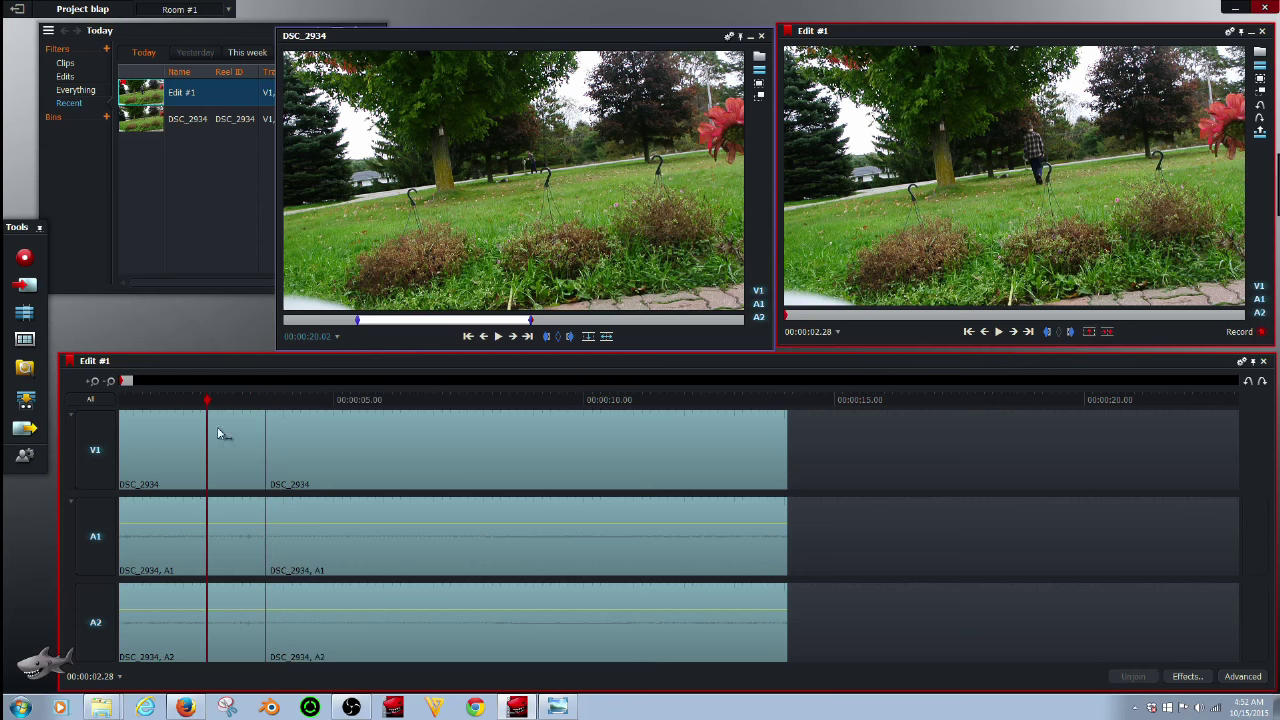
Step: Cut the clip again at 00:00:10.00 and select the middle section
{"action": "left_click", "coordinate": [360, 400]}
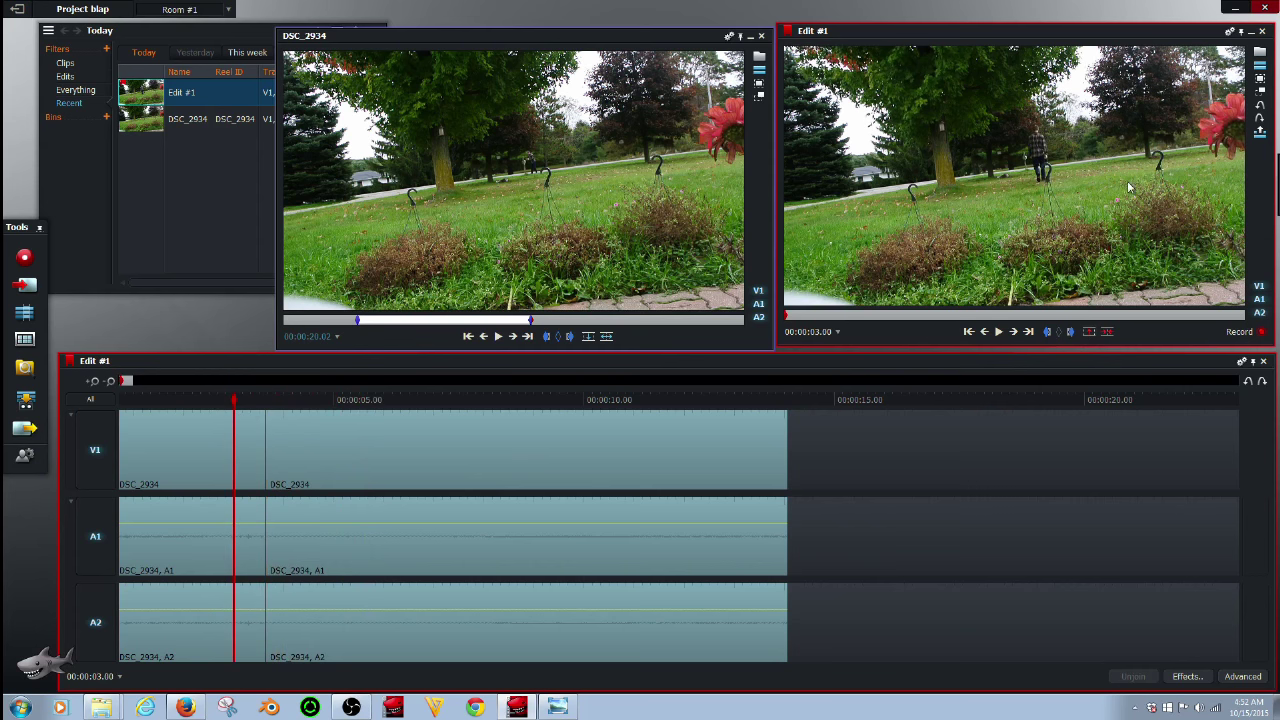
{"action": "mouse_move", "coordinate": [235, 400]}
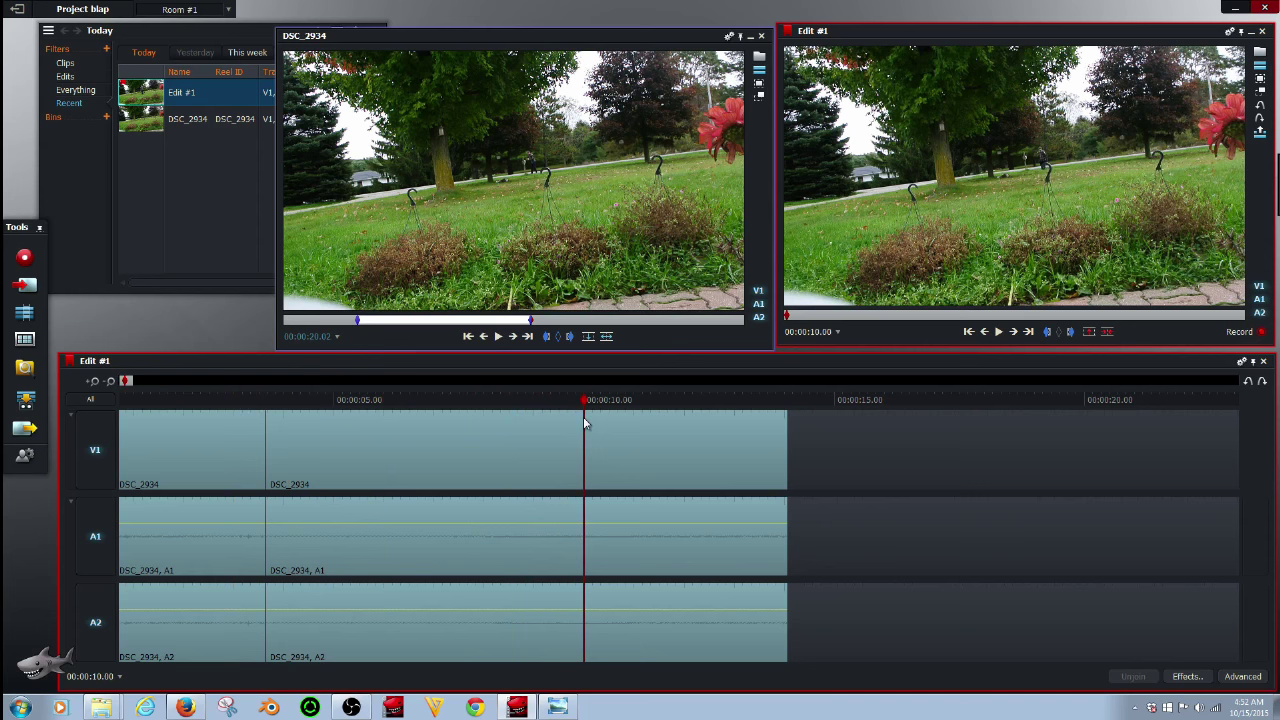
{"action": "mouse_move", "coordinate": [1047, 331]}
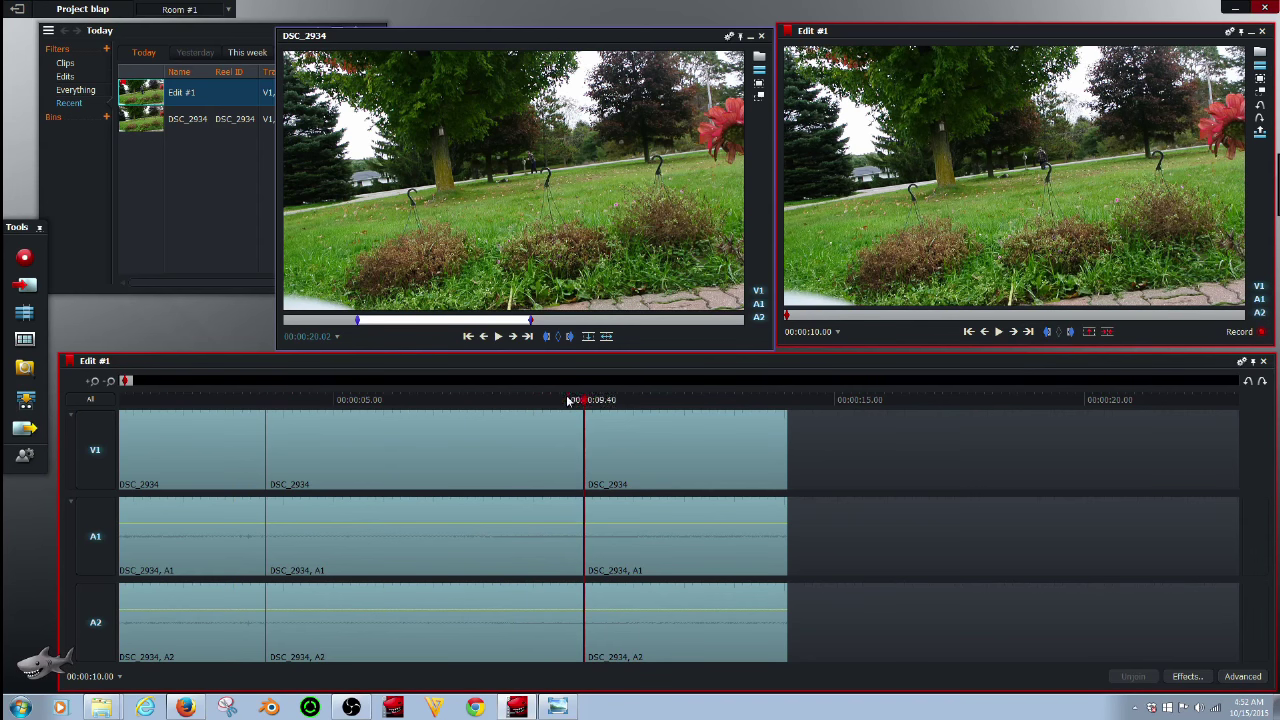
{"action": "left_click", "coordinate": [607, 399]}
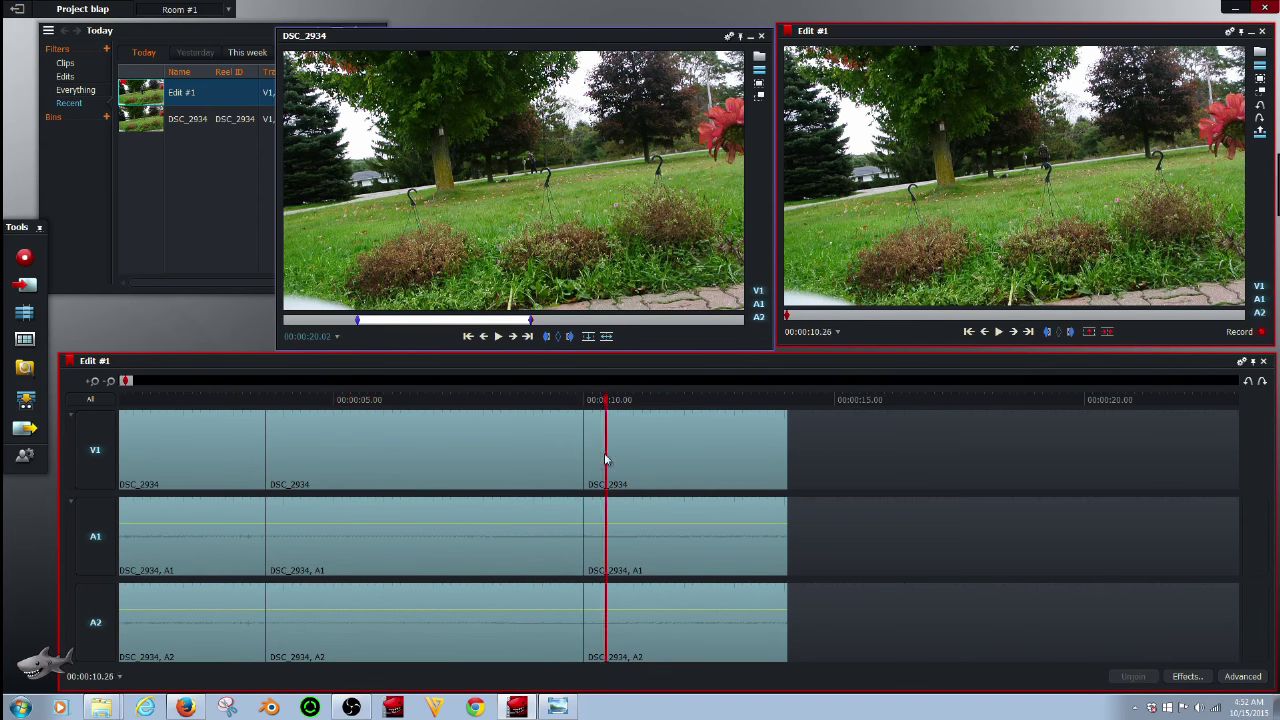
{"action": "left_click", "coordinate": [370, 399]}
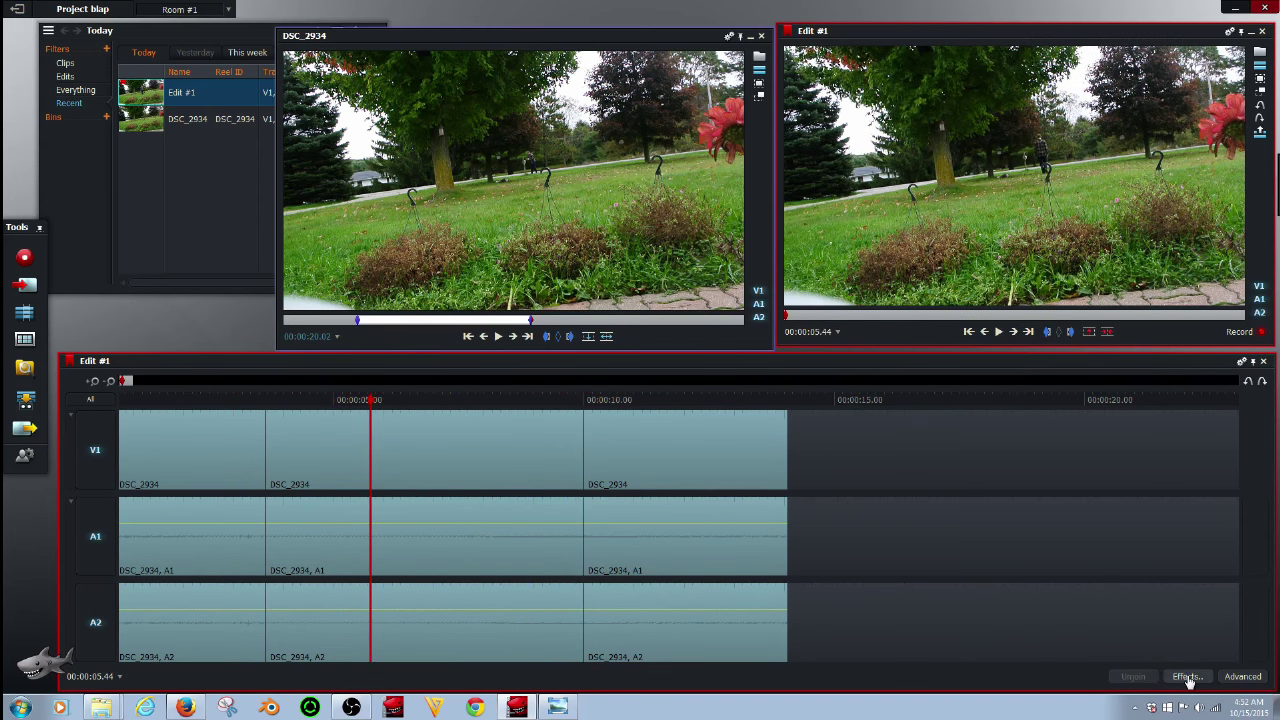
{"action": "left_click", "coordinate": [1186, 676]}
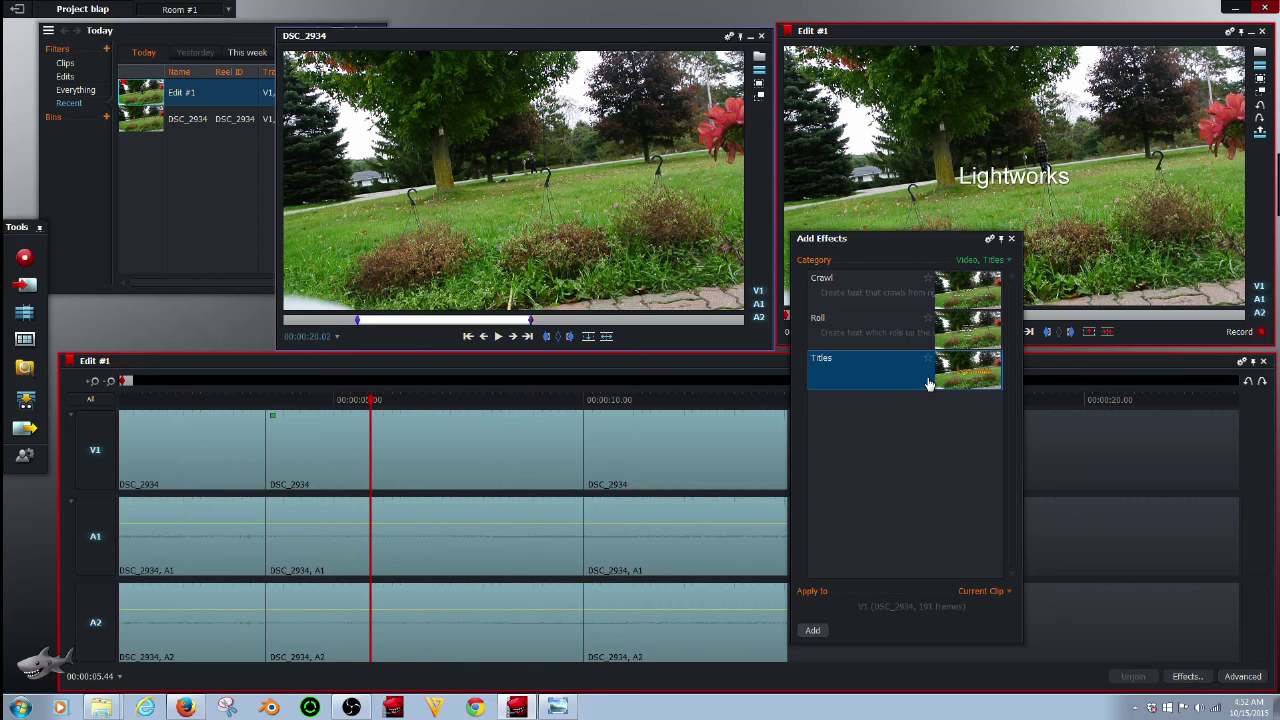
{"action": "left_click", "coordinate": [1011, 238]}
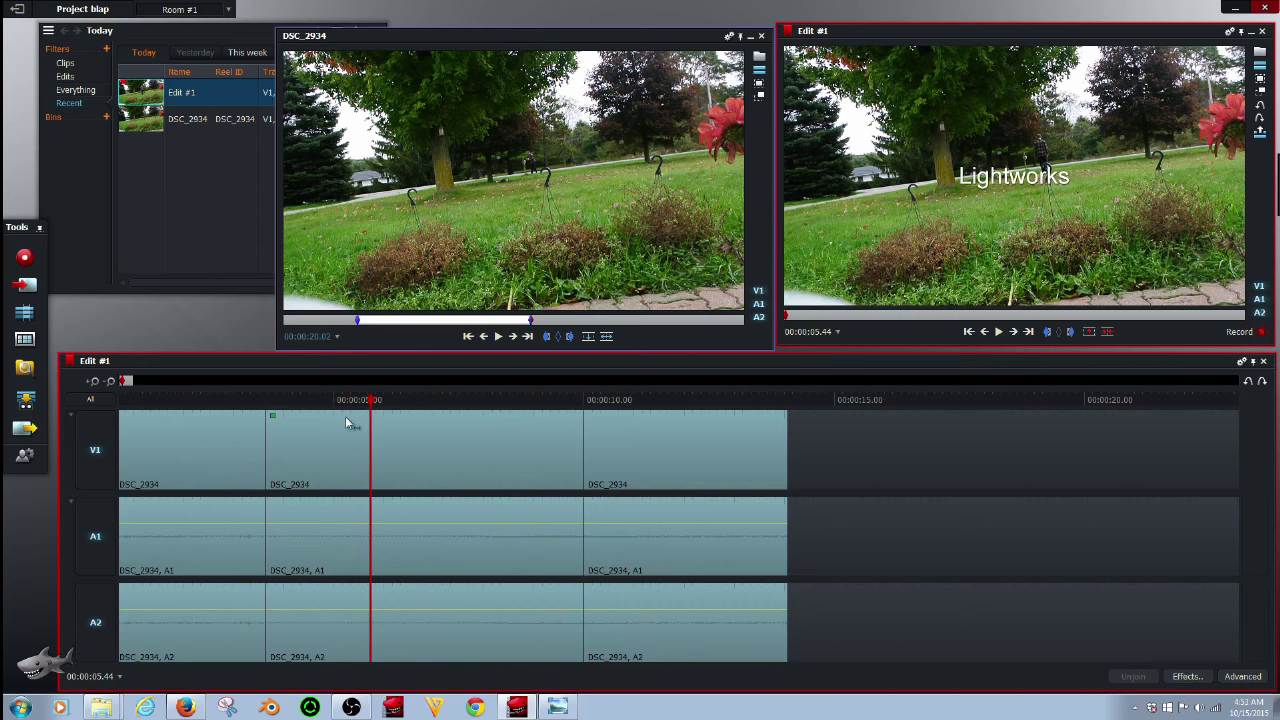
{"action": "left_click", "coordinate": [1186, 676]}
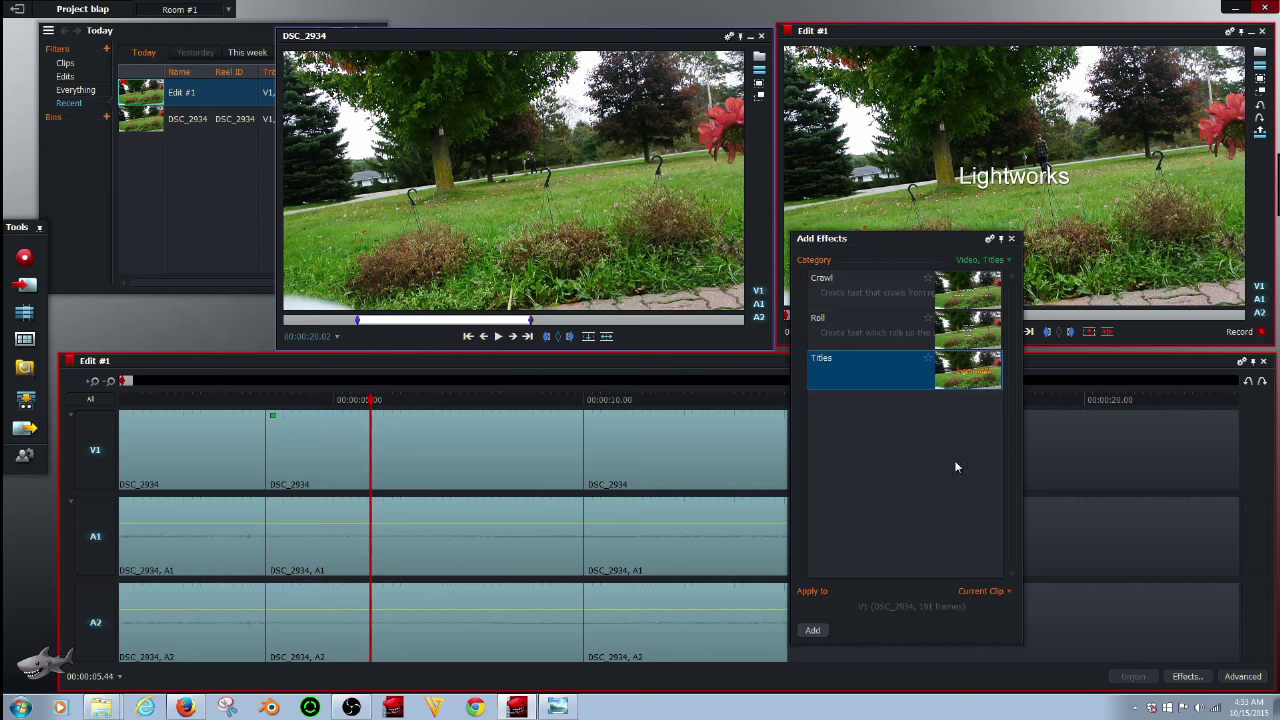
{"action": "mouse_move", "coordinate": [860, 371]}
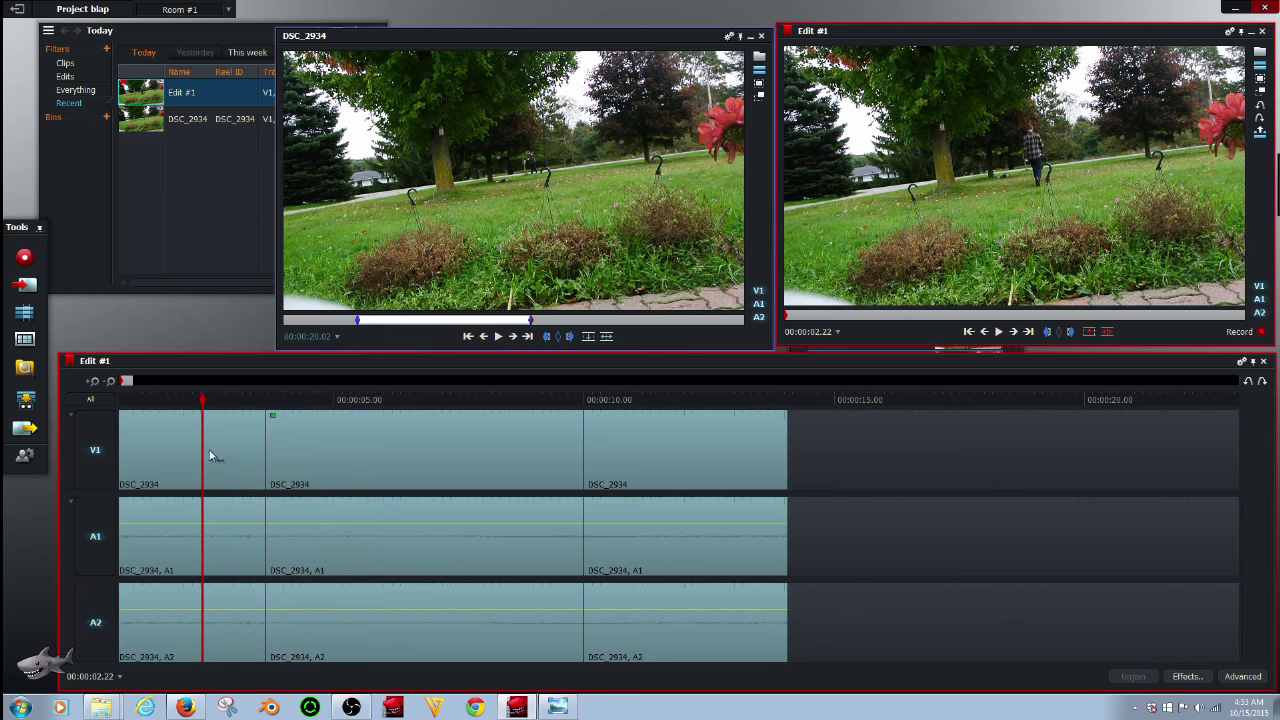
{"action": "mouse_move", "coordinate": [248, 462]}
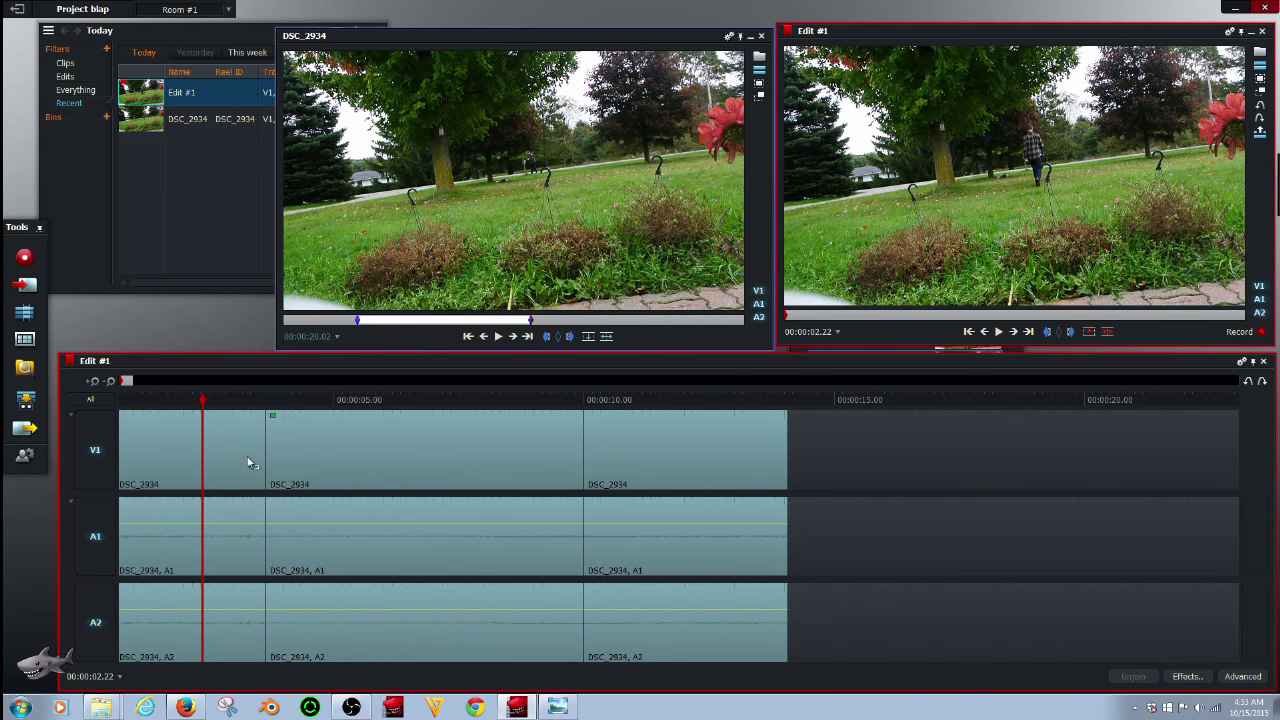
{"action": "mouse_move", "coordinate": [234, 456]}
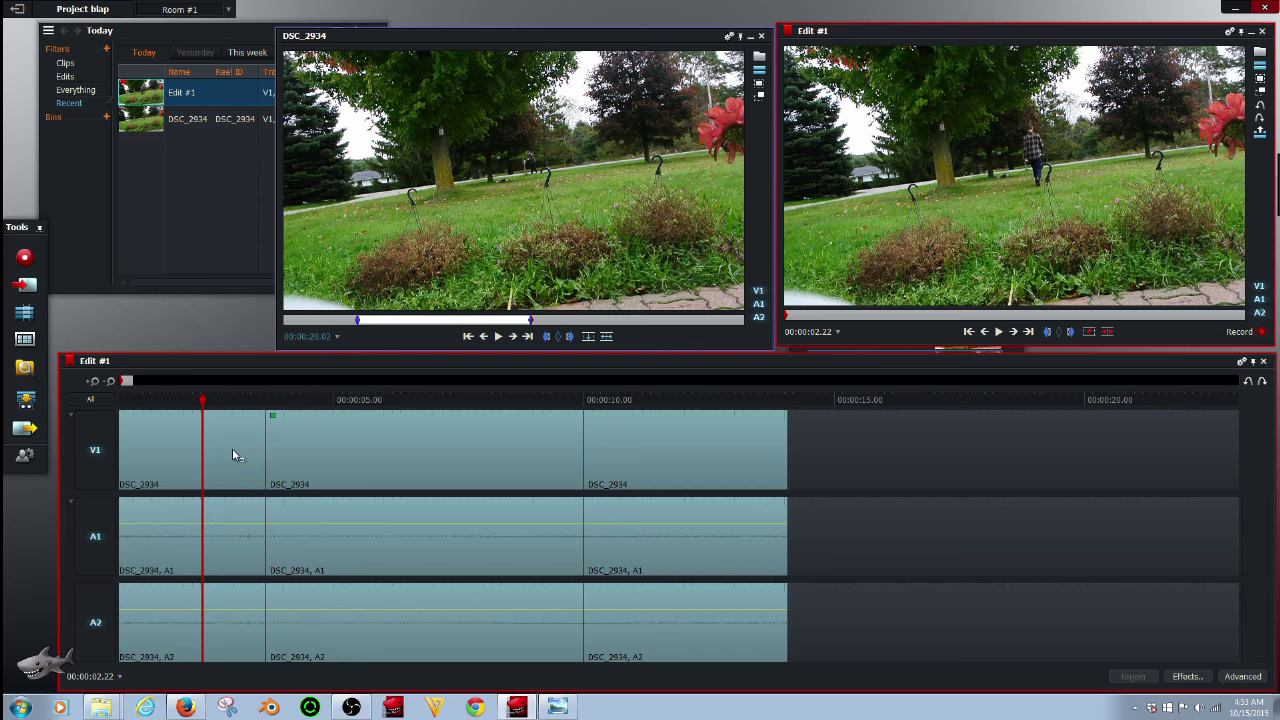
{"action": "mouse_move", "coordinate": [219, 437]}
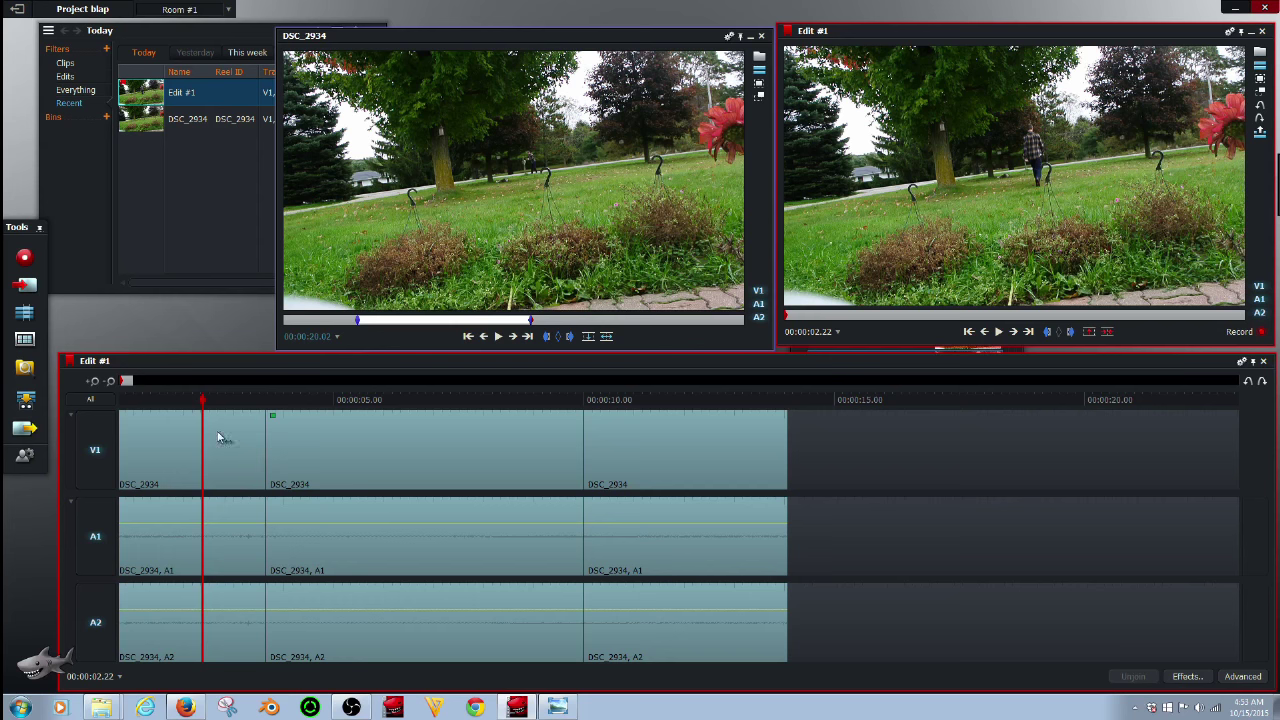
{"action": "mouse_move", "coordinate": [168, 430]}
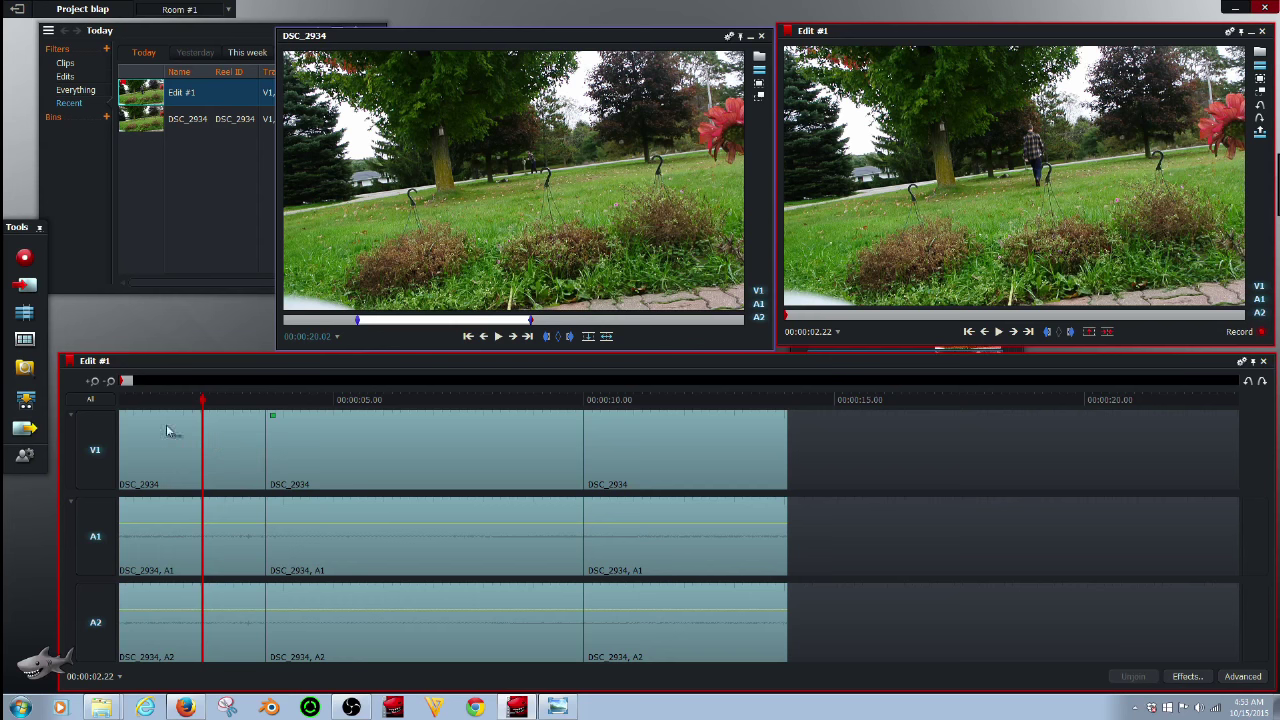
{"action": "left_click", "coordinate": [377, 400]}
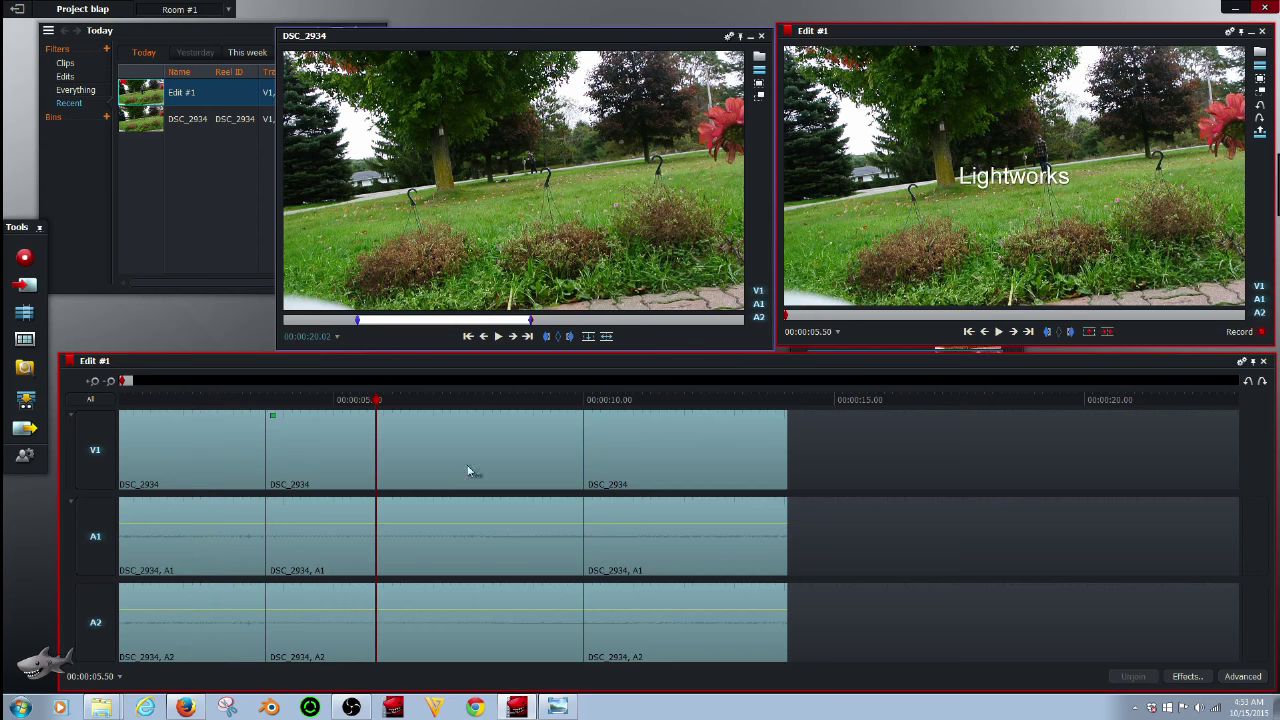
{"action": "left_click", "coordinate": [1187, 676]}
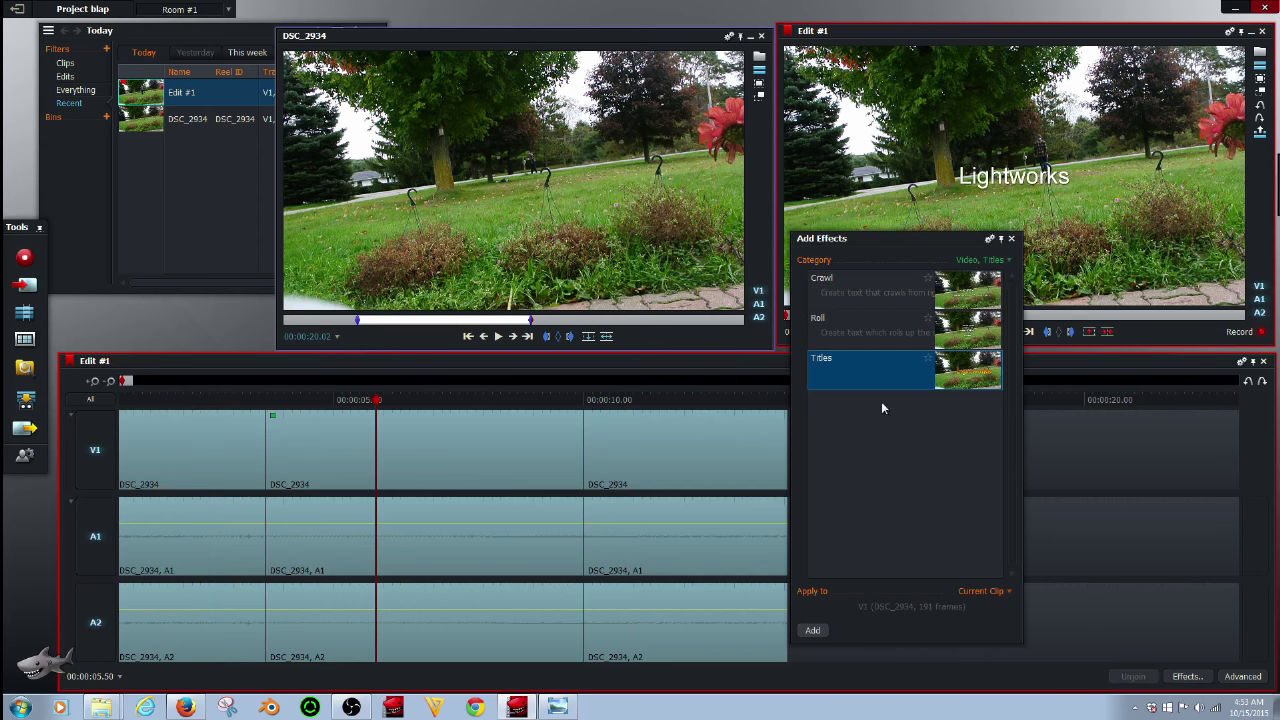
{"action": "left_click", "coordinate": [1011, 238]}
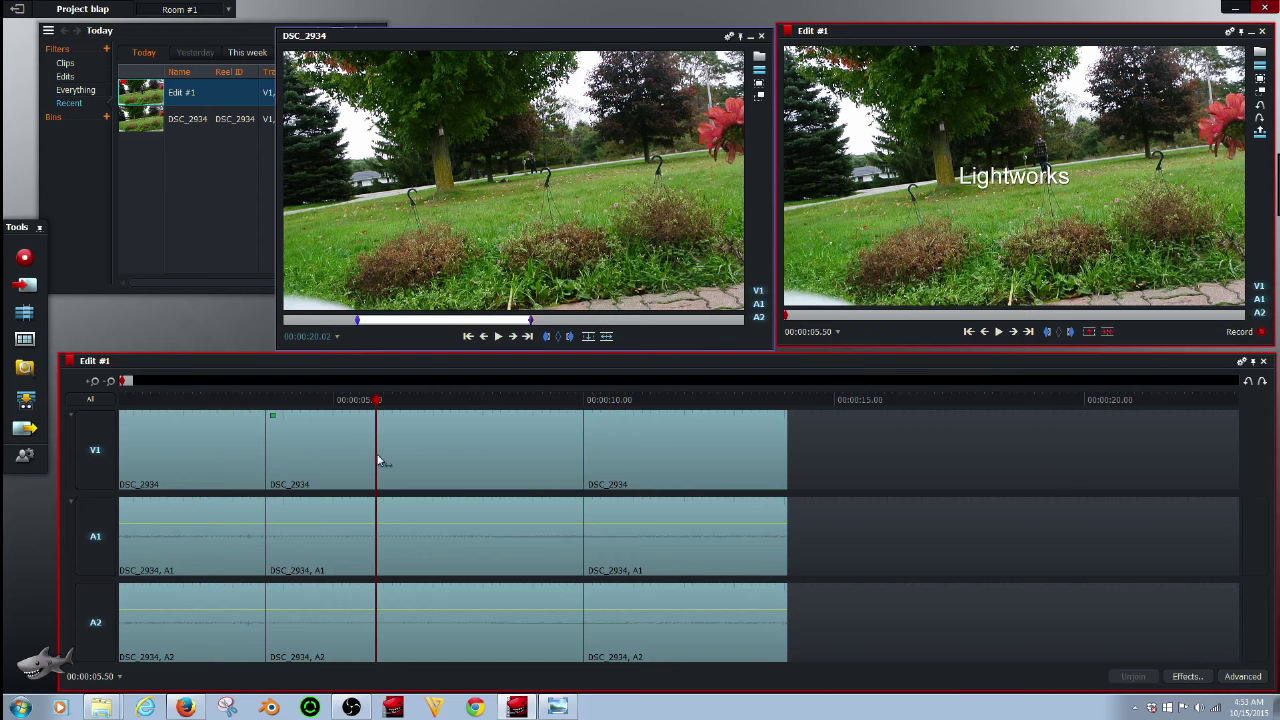
Step: Replace the middle clip's 'Lightworks' title text with 'blap 2'
{"action": "right_click", "coordinate": [479, 450]}
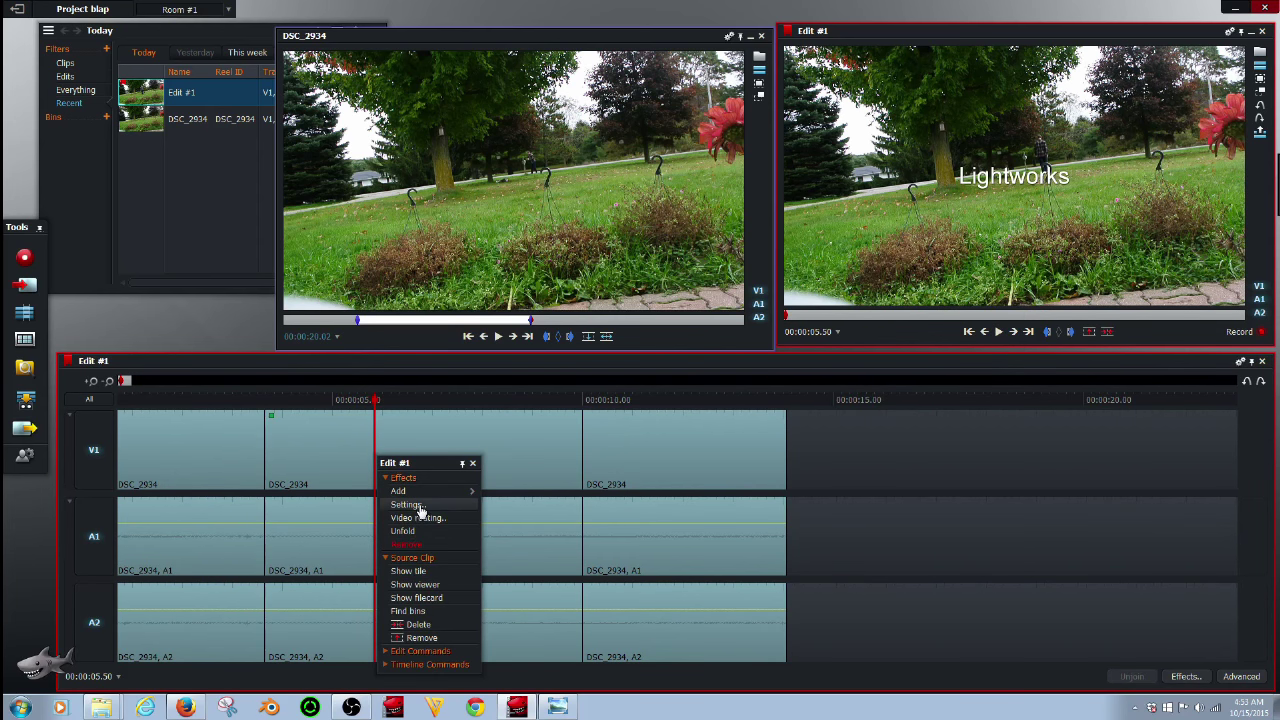
{"action": "left_click", "coordinate": [406, 504]}
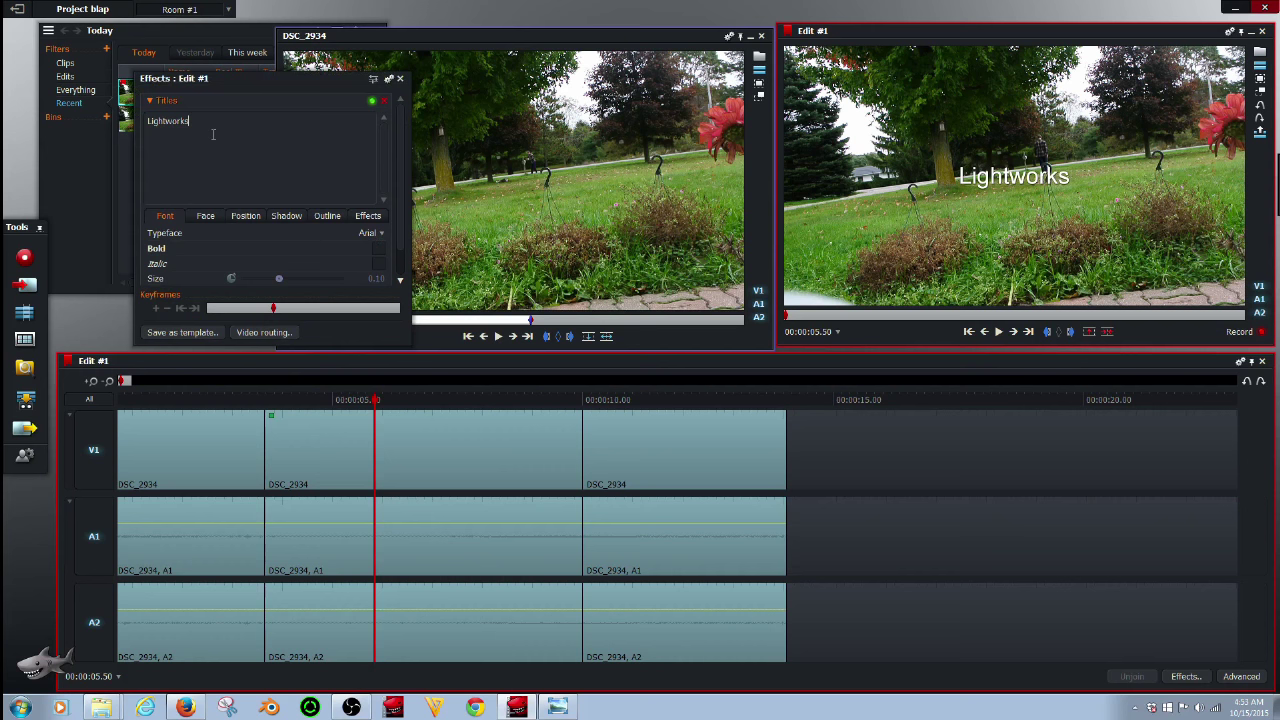
{"action": "key", "text": "ctrl+a"}
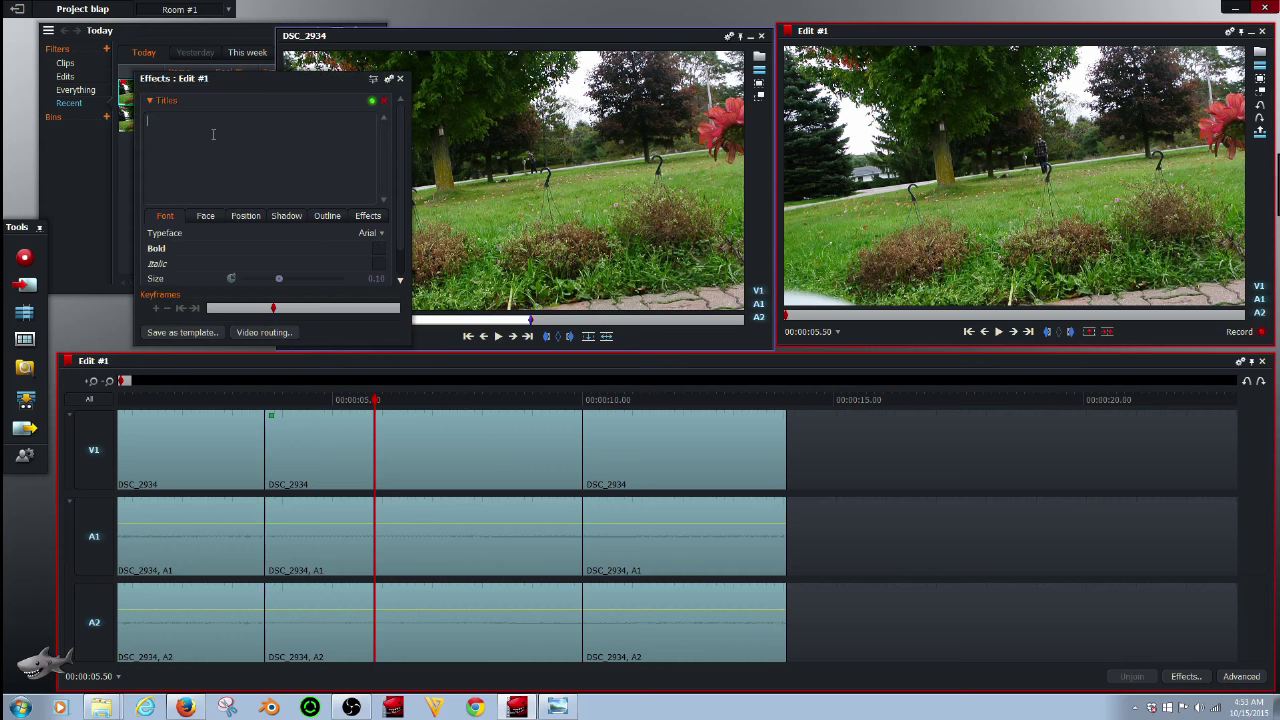
{"action": "type", "text": "blap"}
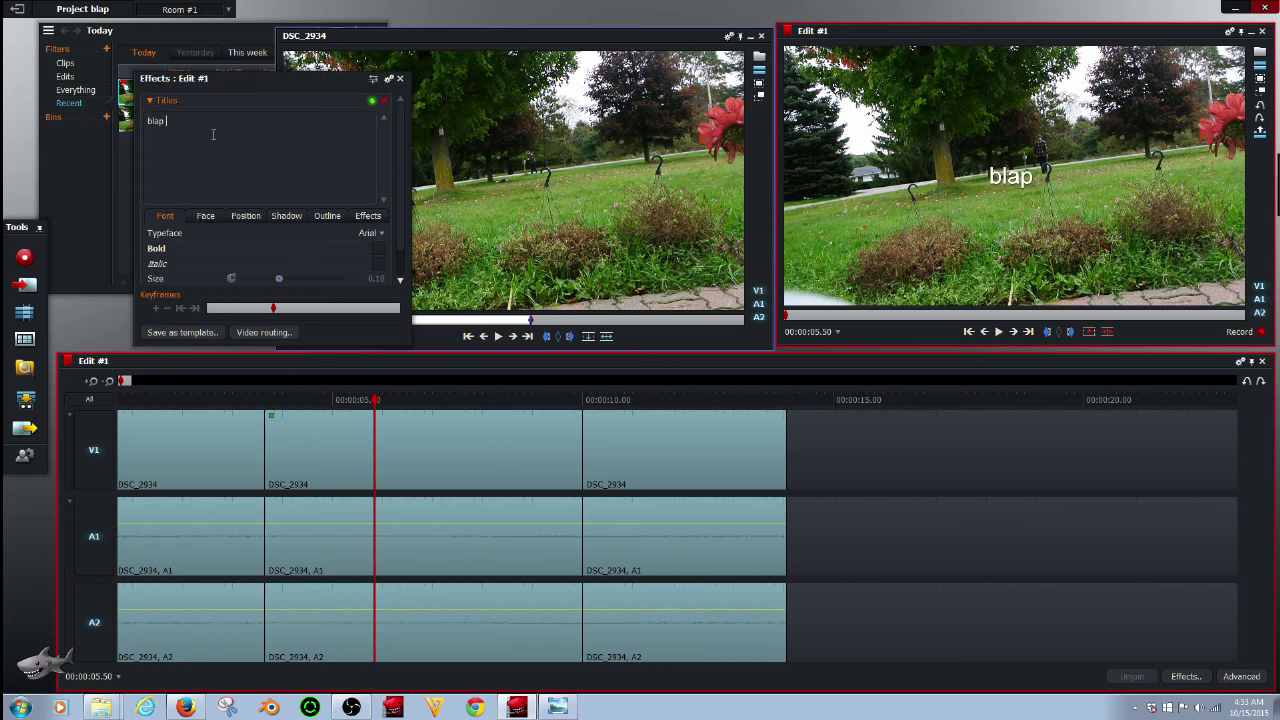
{"action": "type", "text": "2"}
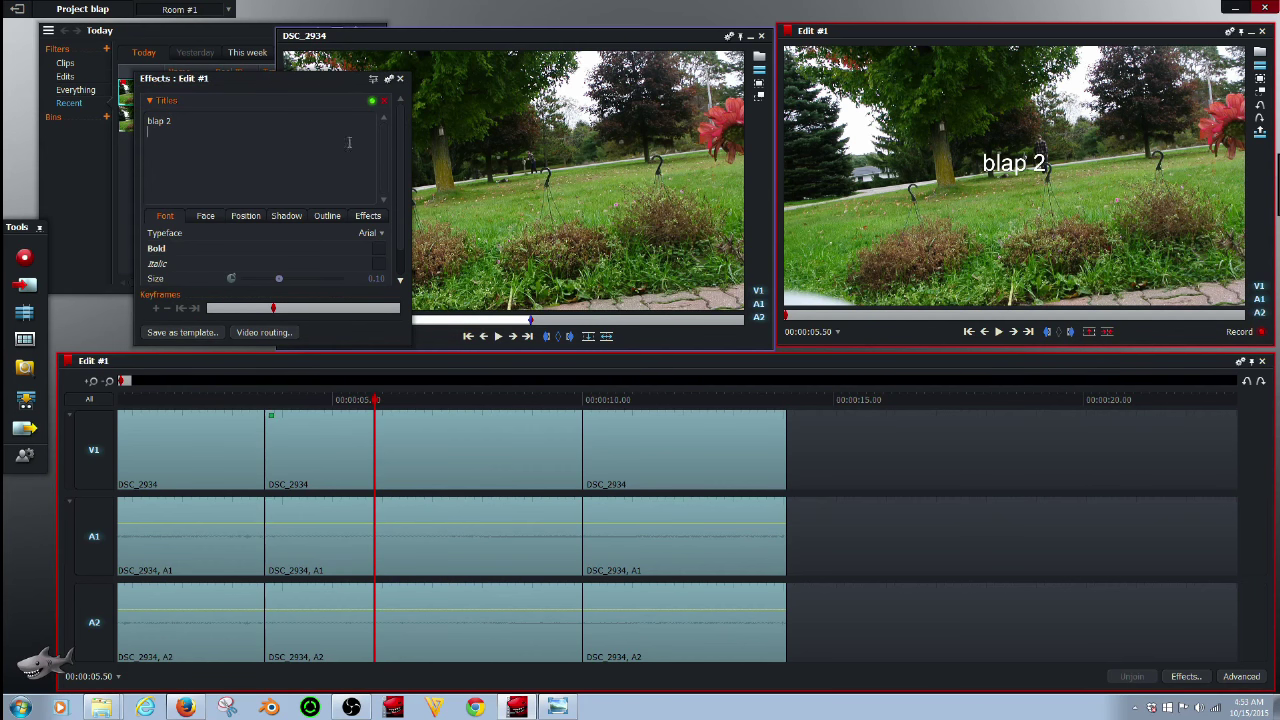
{"action": "left_click", "coordinate": [399, 78]}
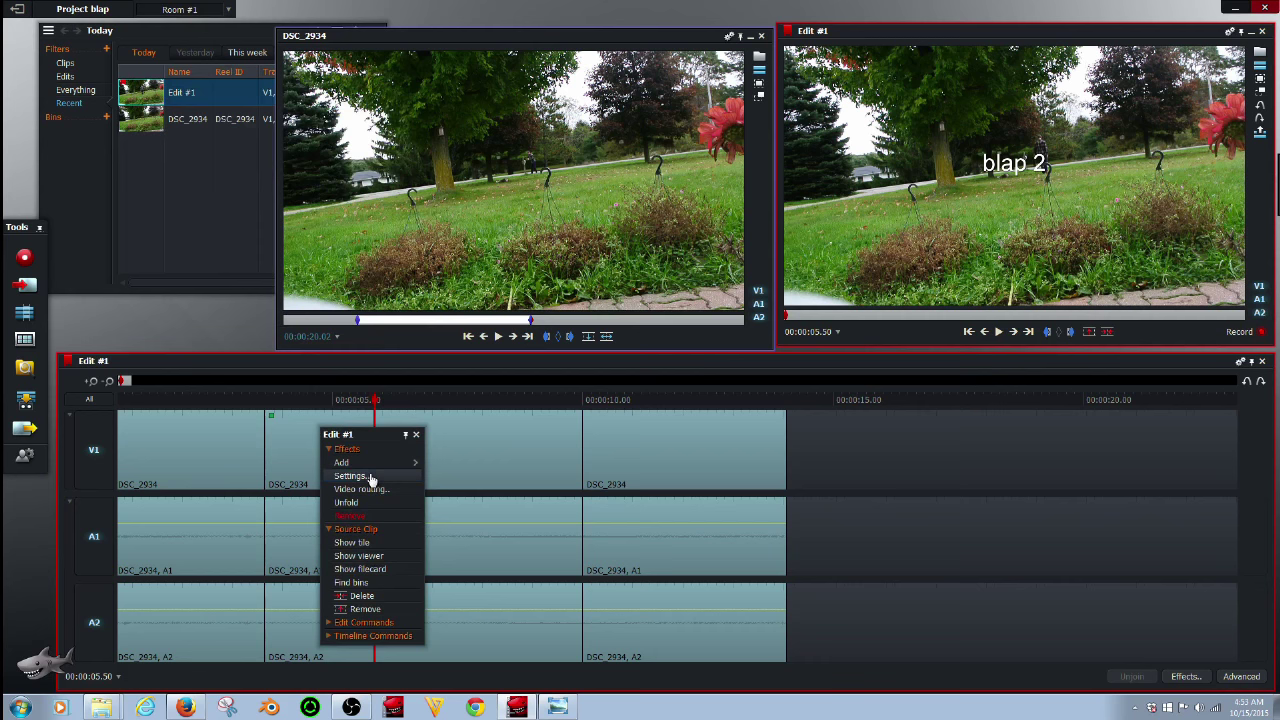
Step: Reopen the Effects settings panel
{"action": "left_click", "coordinate": [351, 475]}
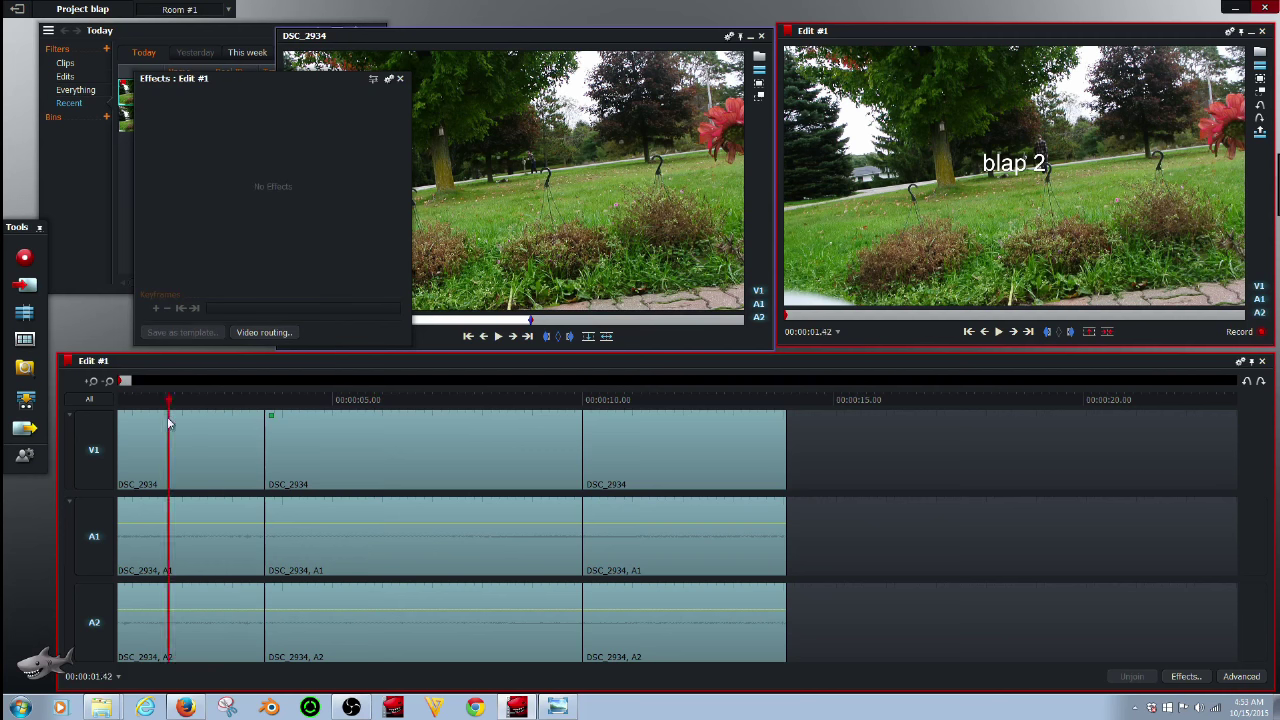
Step: Play Edit #1 from the start through about 12 seconds
{"action": "left_click", "coordinate": [998, 332]}
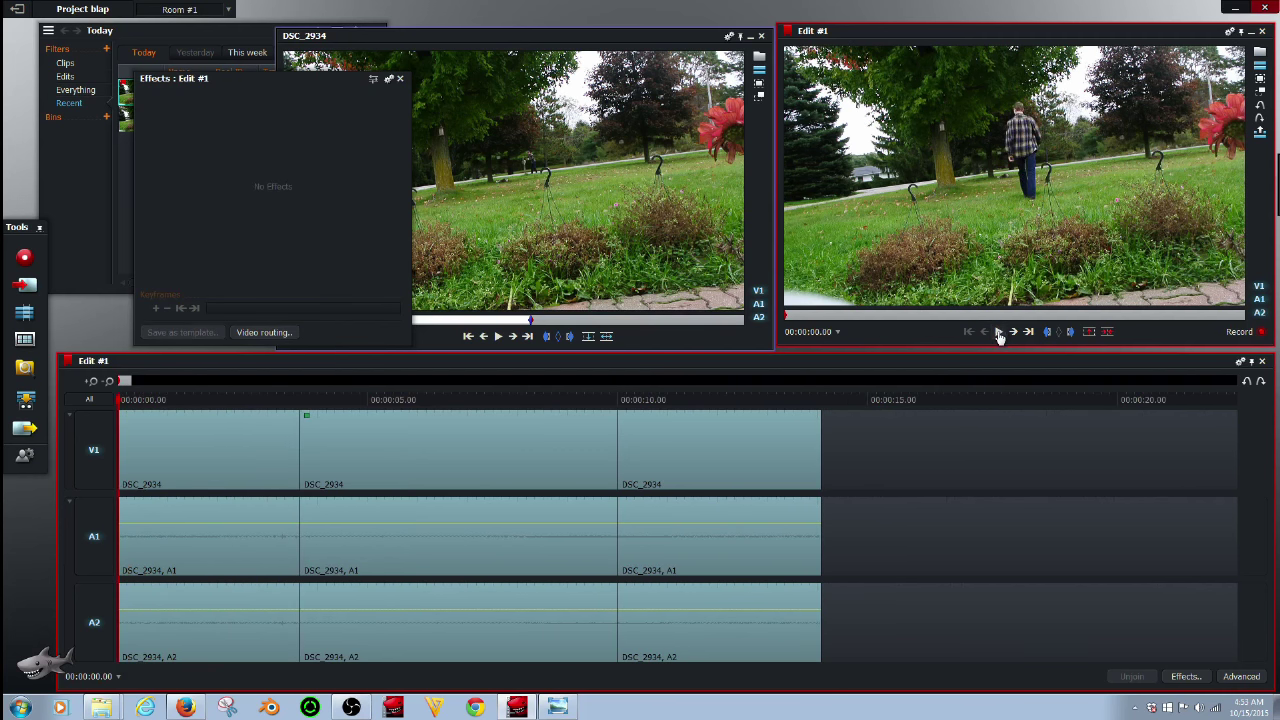
{"action": "left_click", "coordinate": [998, 331]}
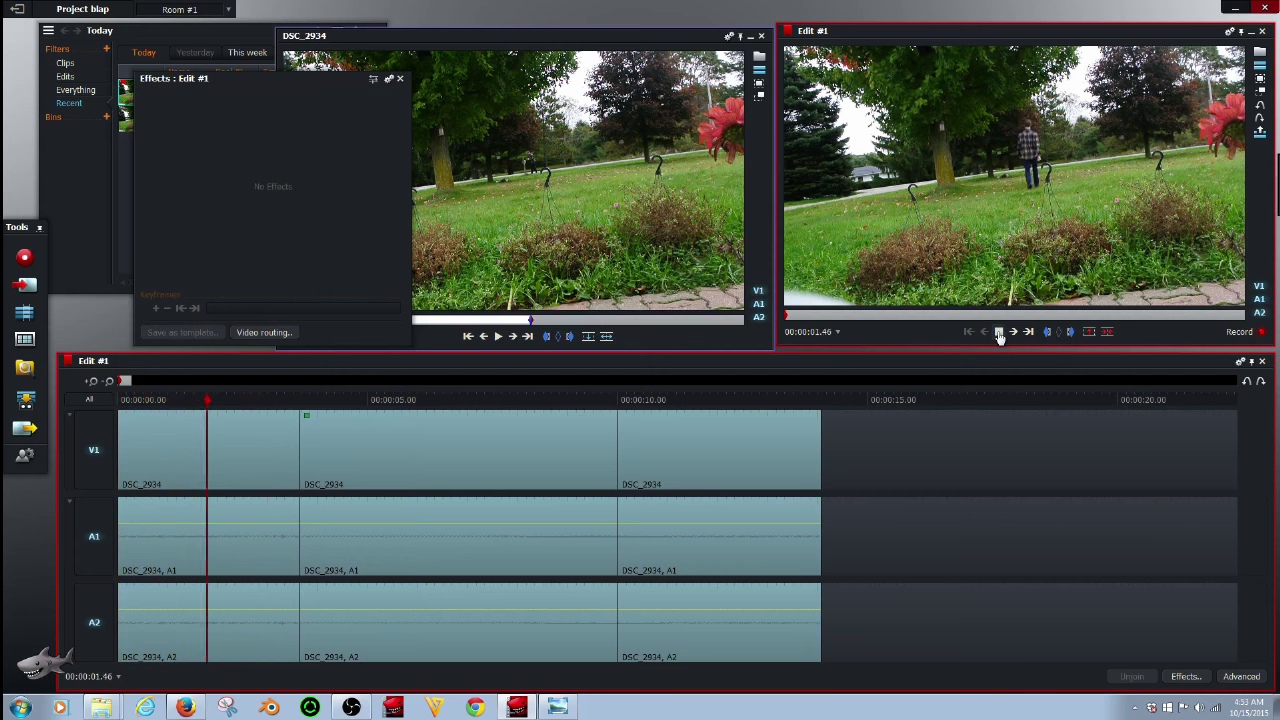
{"action": "left_click", "coordinate": [998, 331]}
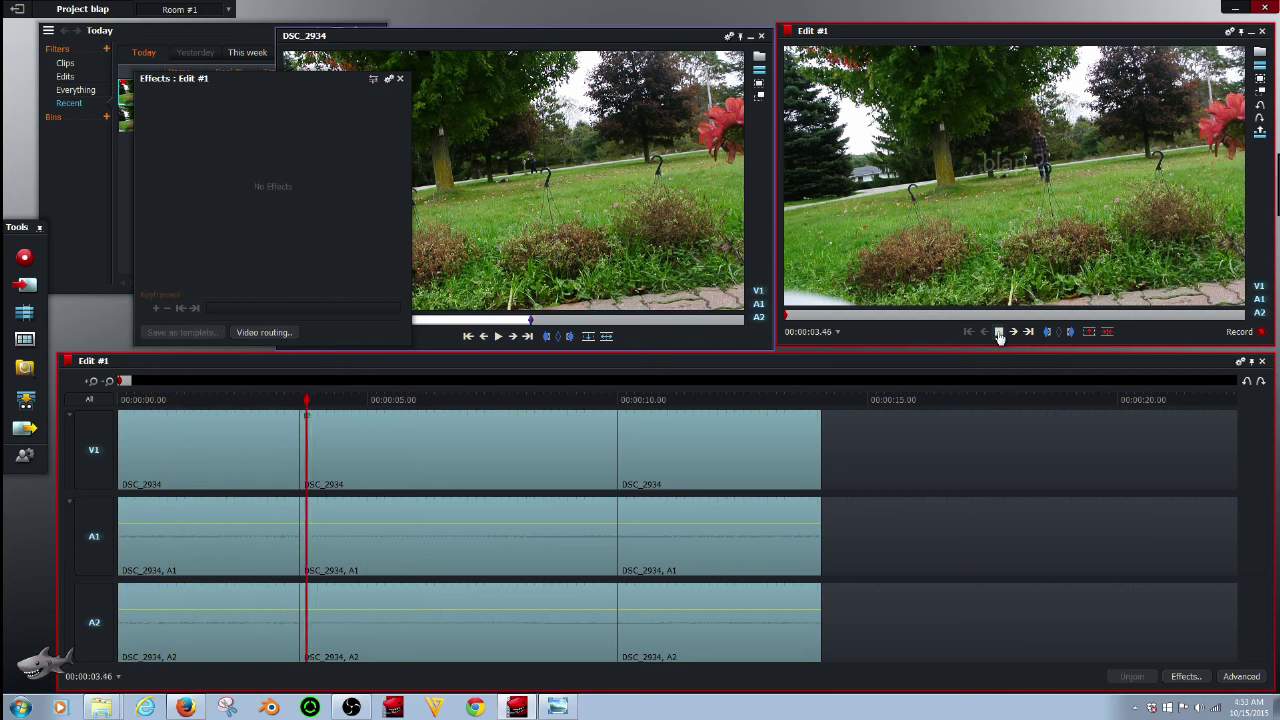
{"action": "left_click", "coordinate": [998, 331]}
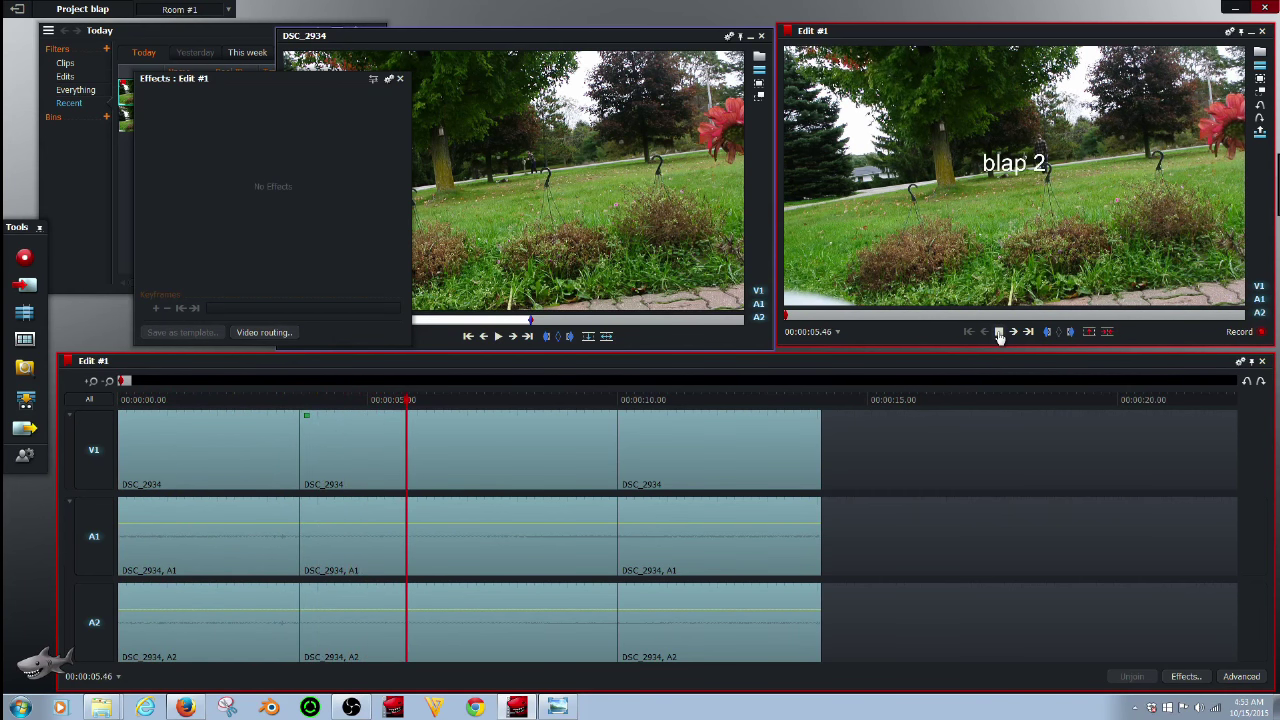
{"action": "left_click", "coordinate": [998, 332]}
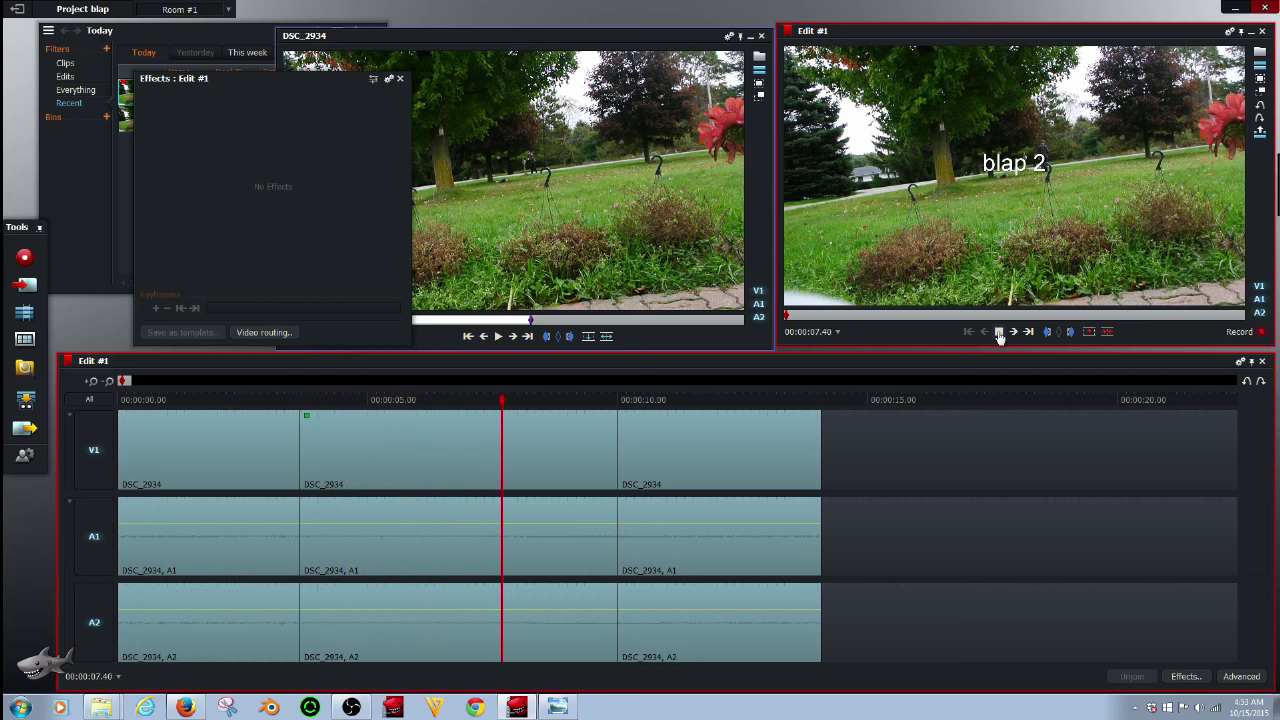
{"action": "left_click", "coordinate": [998, 331]}
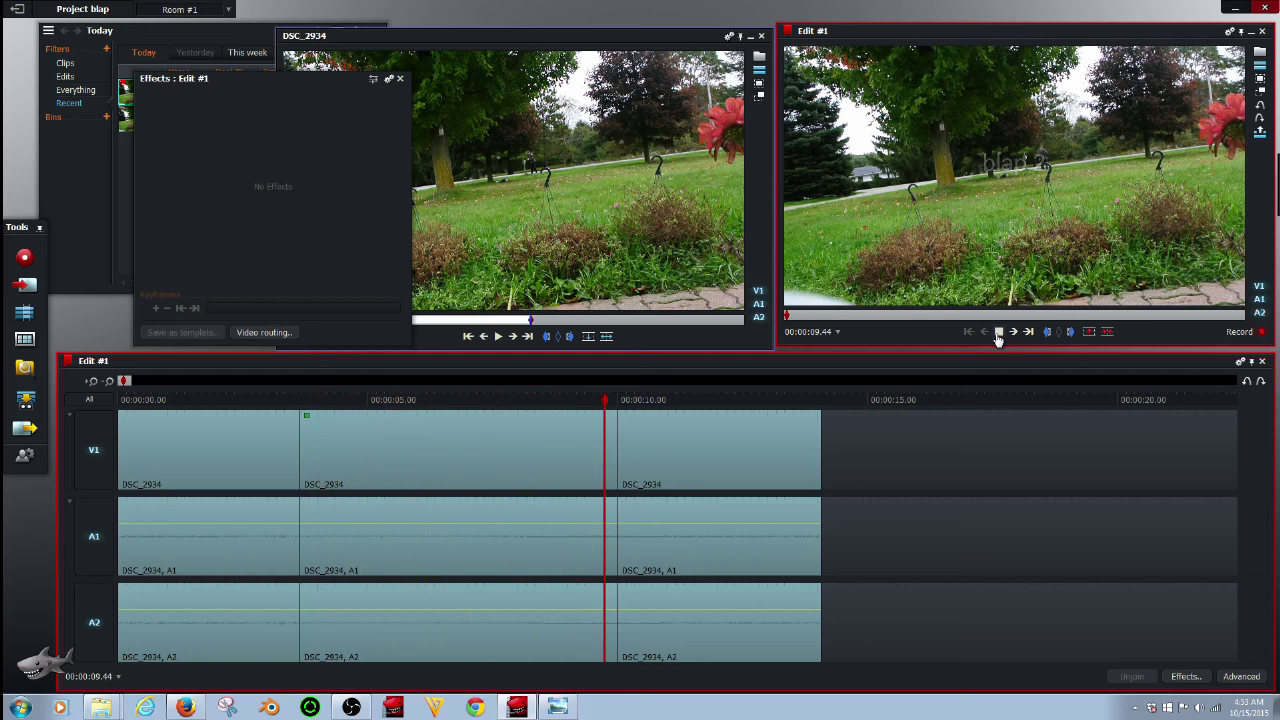
{"action": "left_click", "coordinate": [998, 331]}
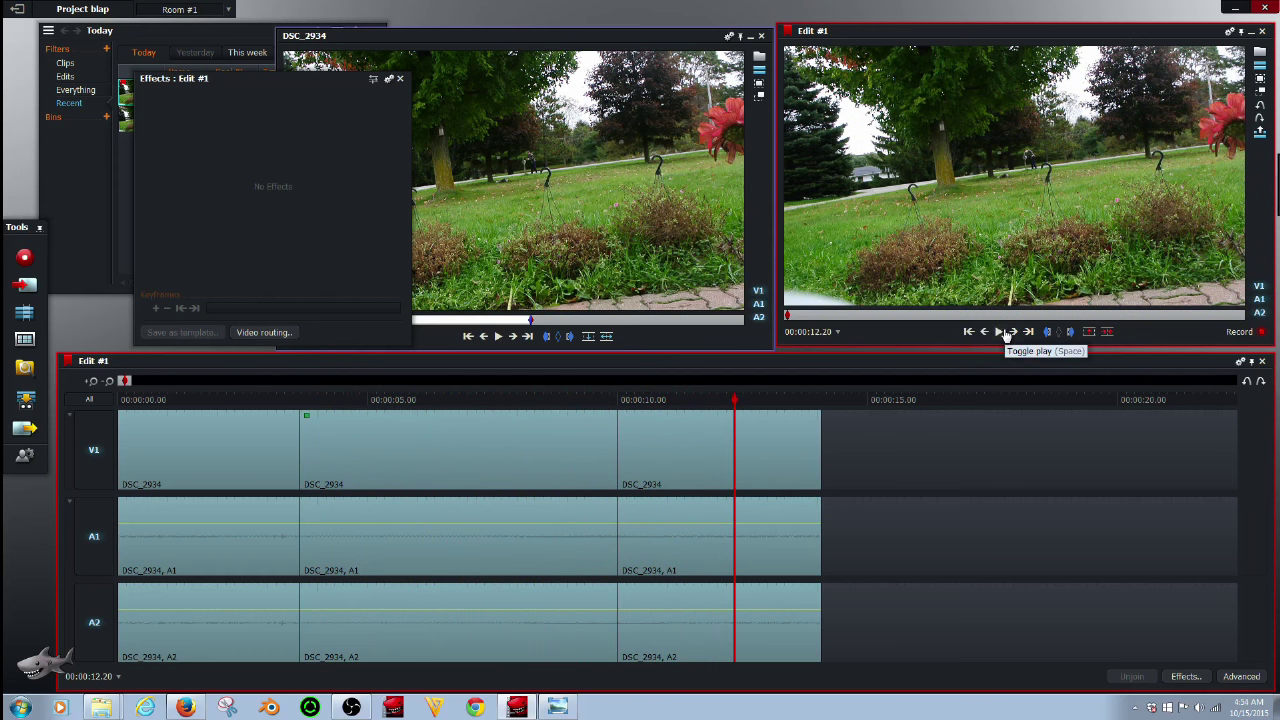
{"action": "mouse_move", "coordinate": [1008, 342]}
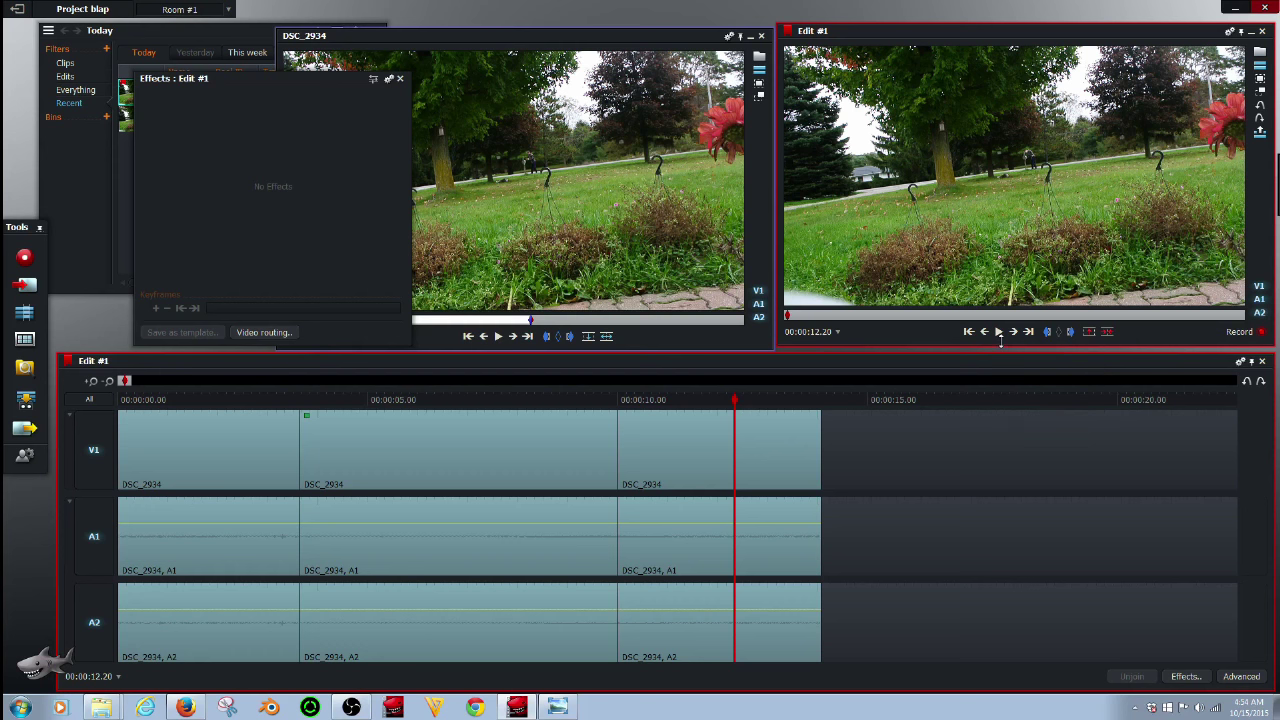
{"action": "mouse_move", "coordinate": [1000, 349]}
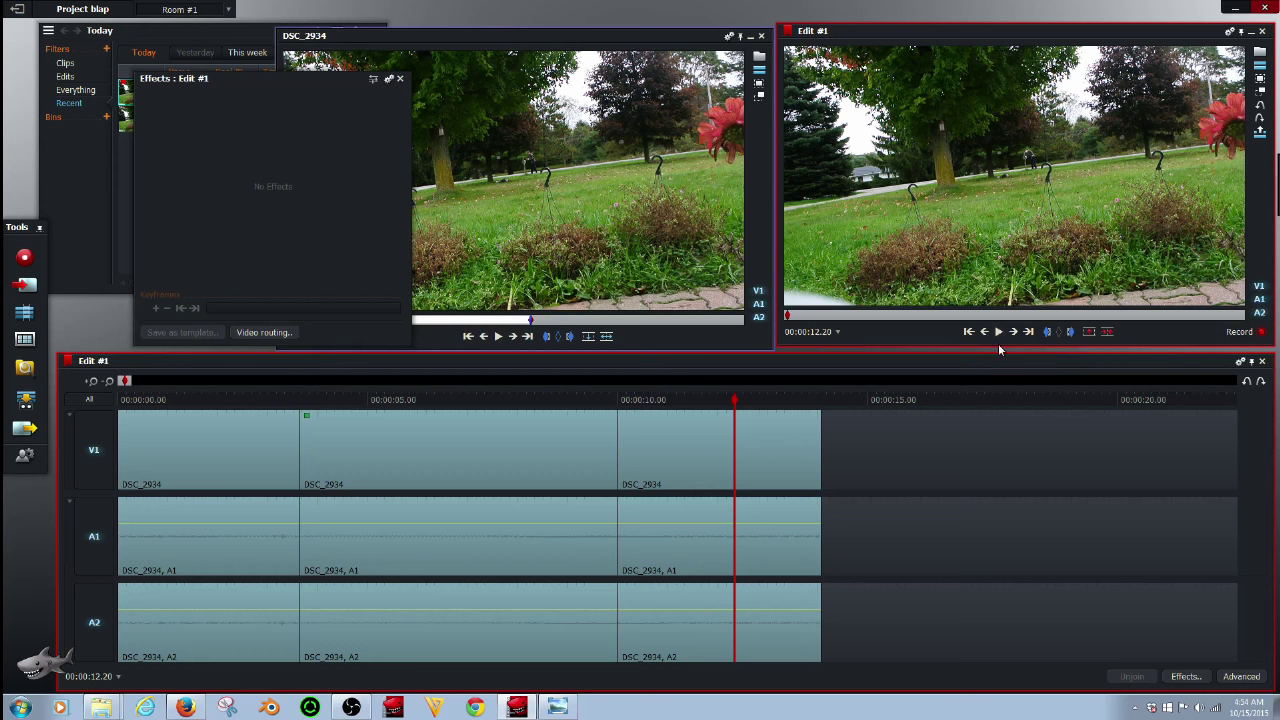